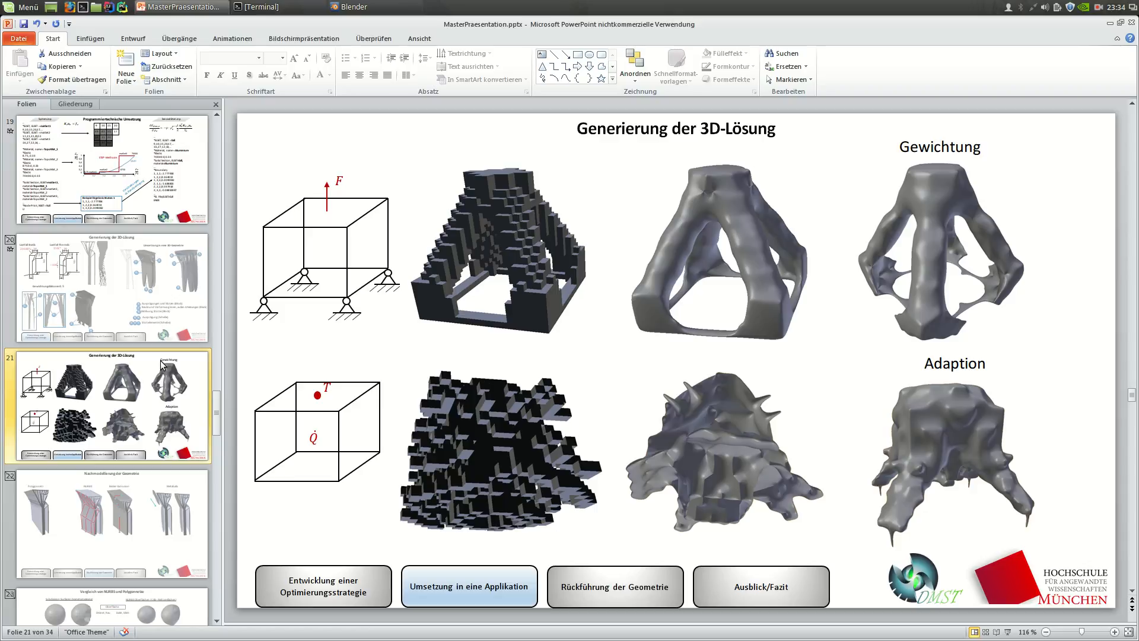
mouse_move(430, 292)
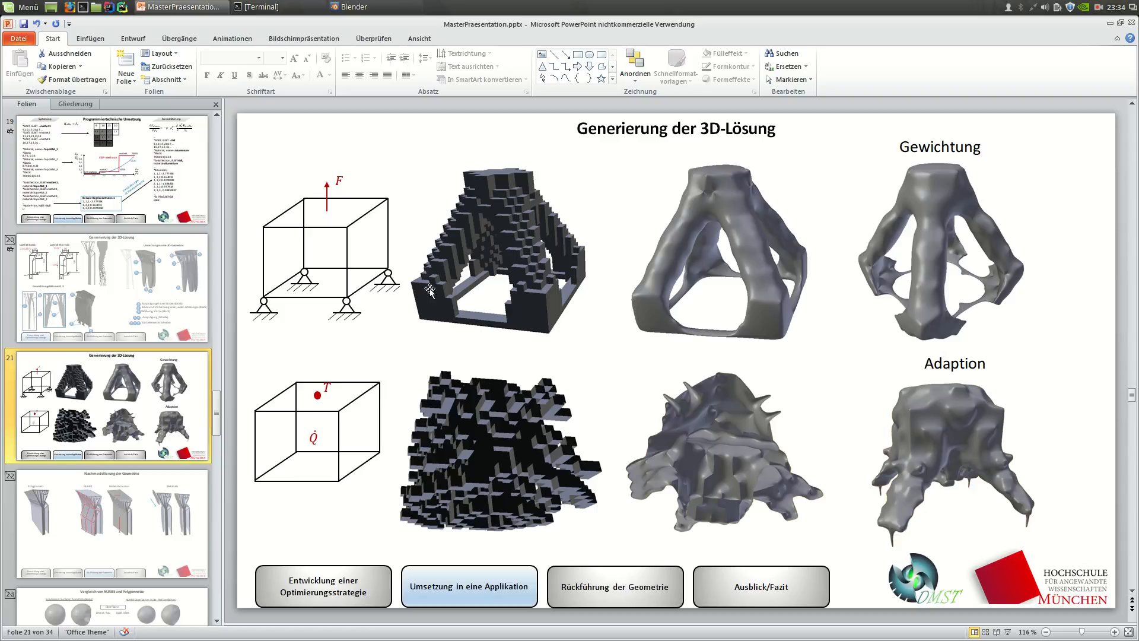
mouse_move(399, 276)
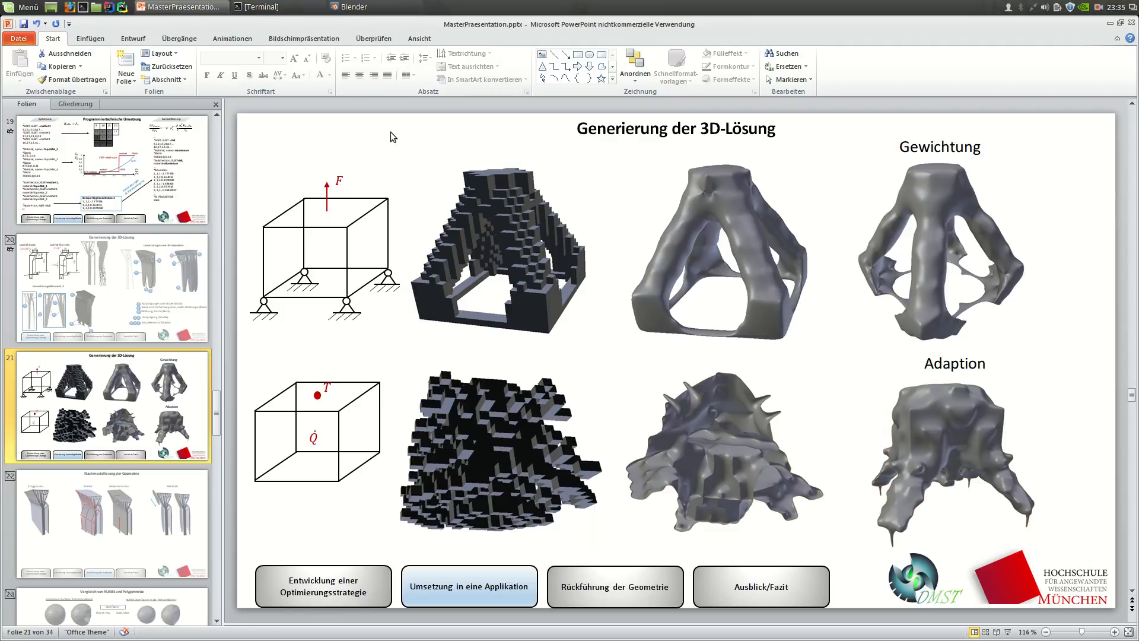
mouse_move(350, 7)
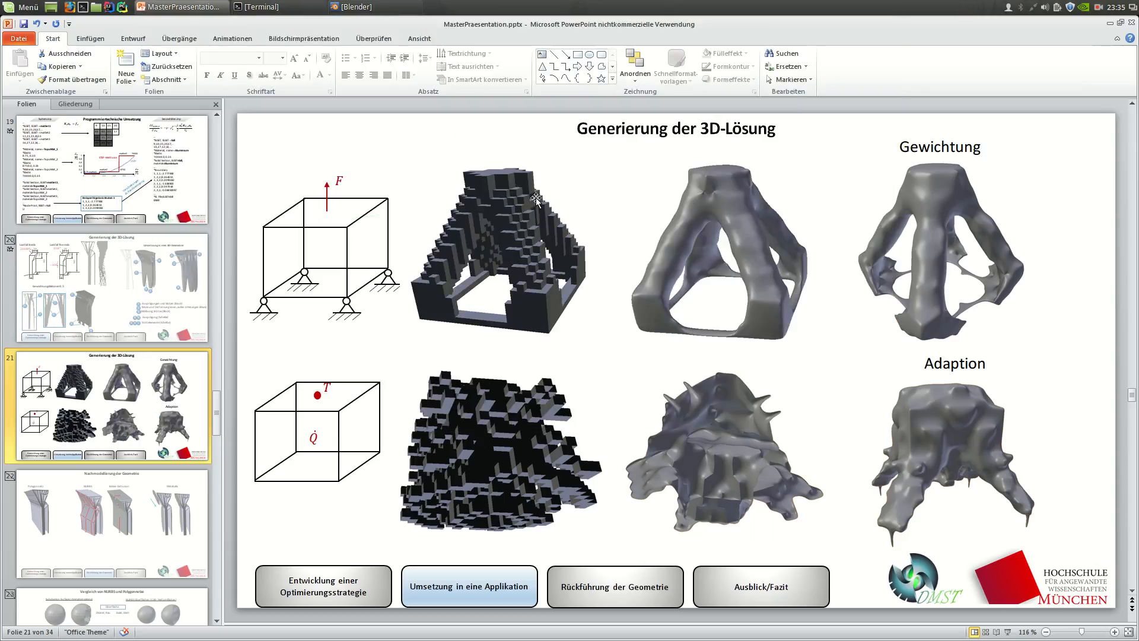
mouse_move(392, 8)
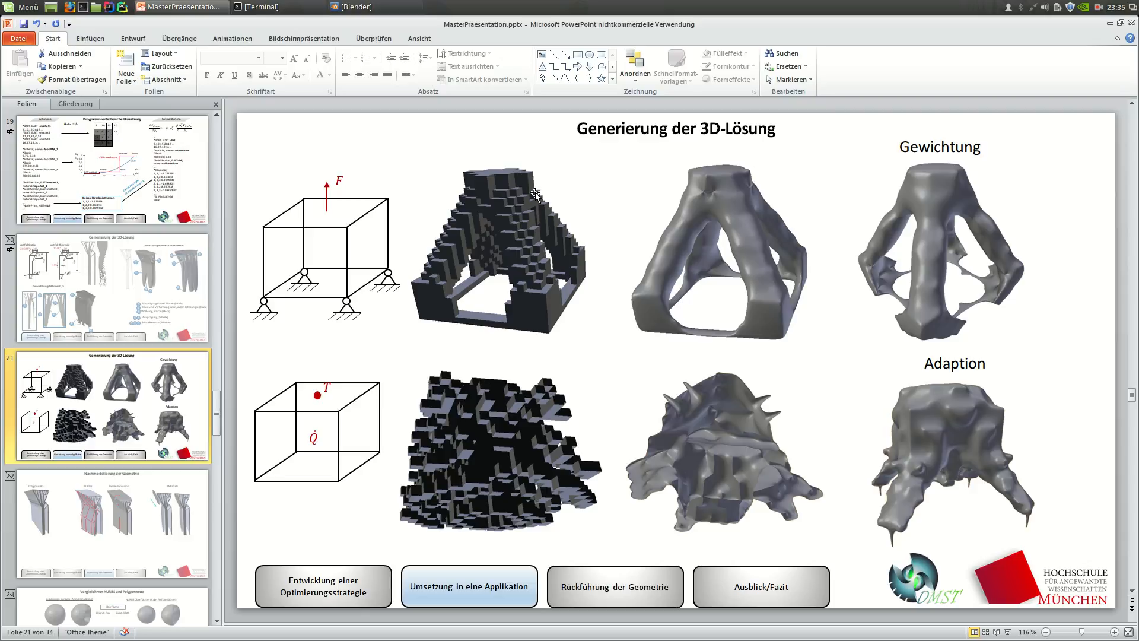
mouse_move(351, 7)
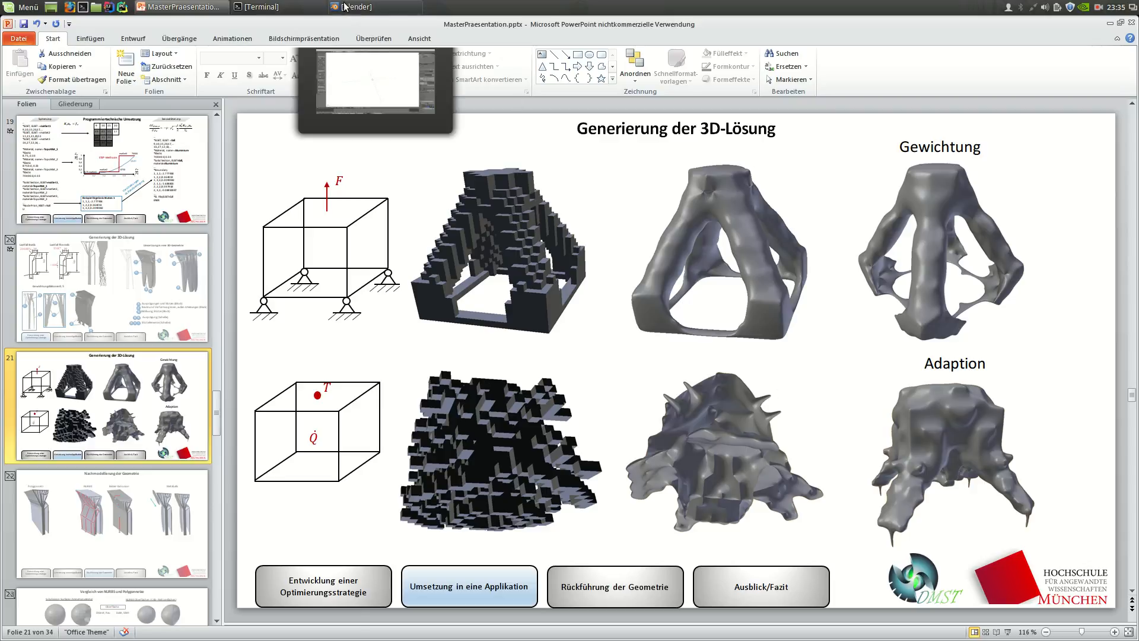
Step: In Blender, set Iteration const and Iteration scale to 3, and untick Multi physic and Thermal
click(353, 7)
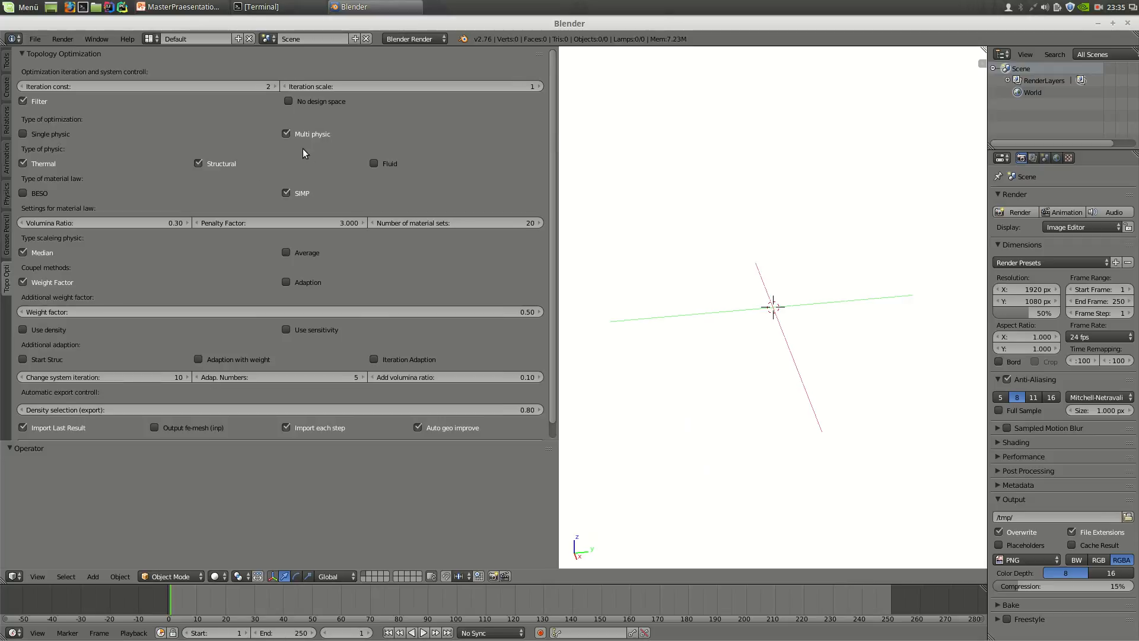
mouse_move(123, 71)
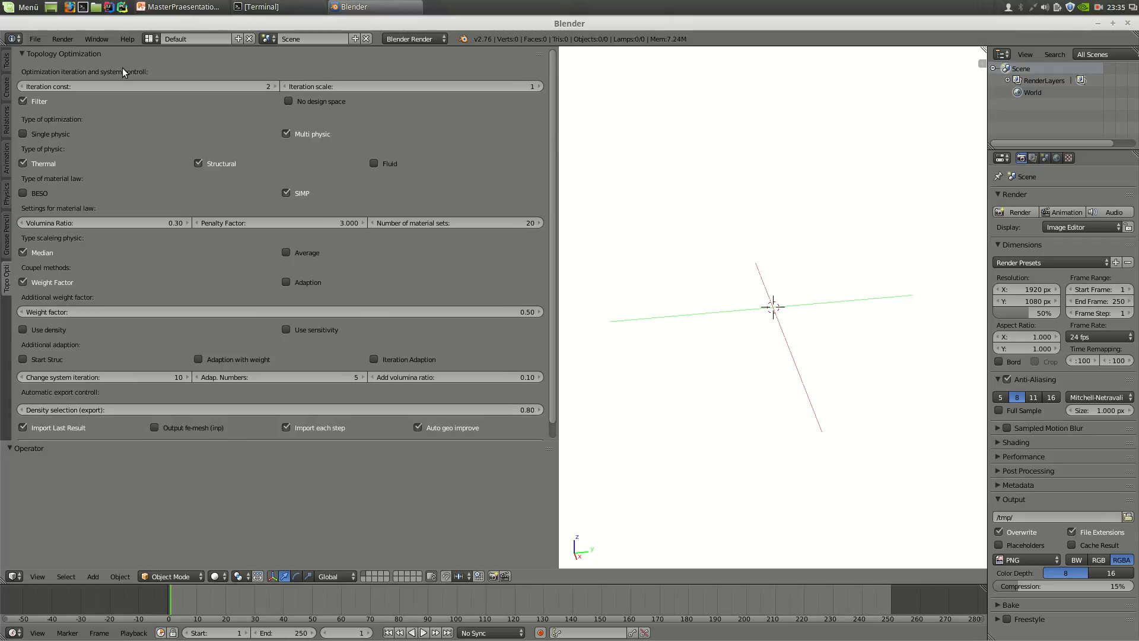
mouse_move(310, 129)
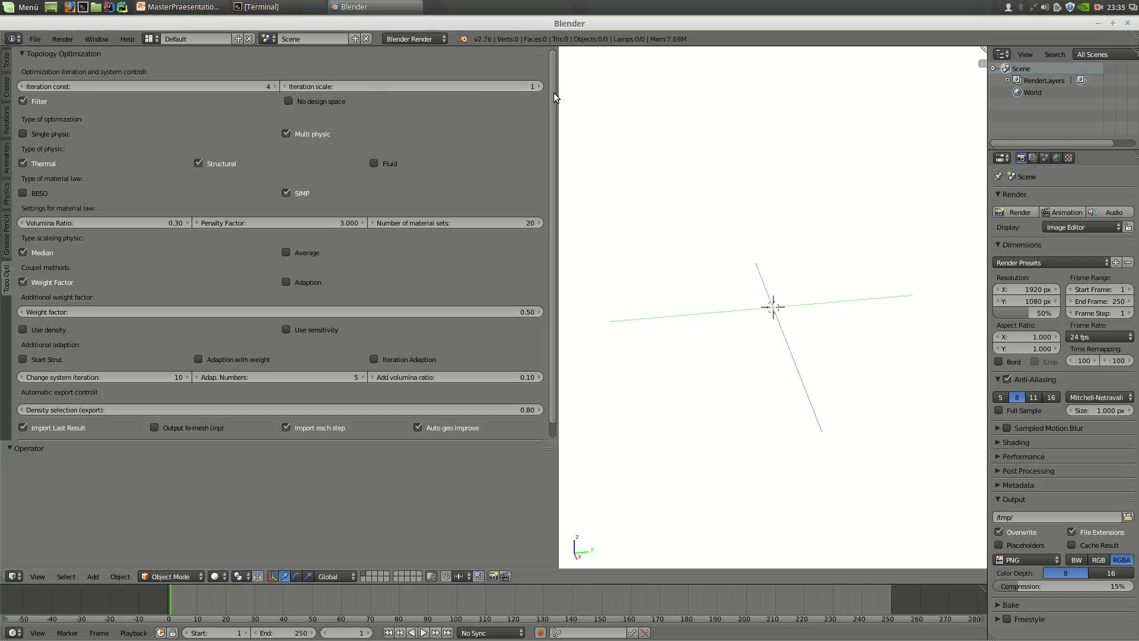
click(297, 85)
text(3)
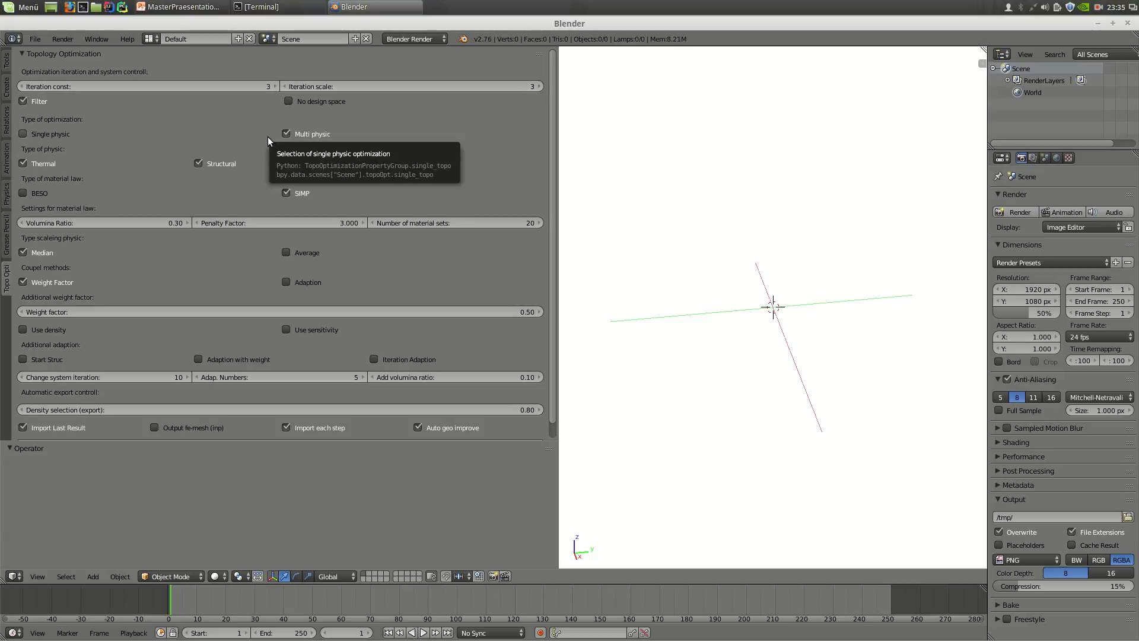
click(287, 134)
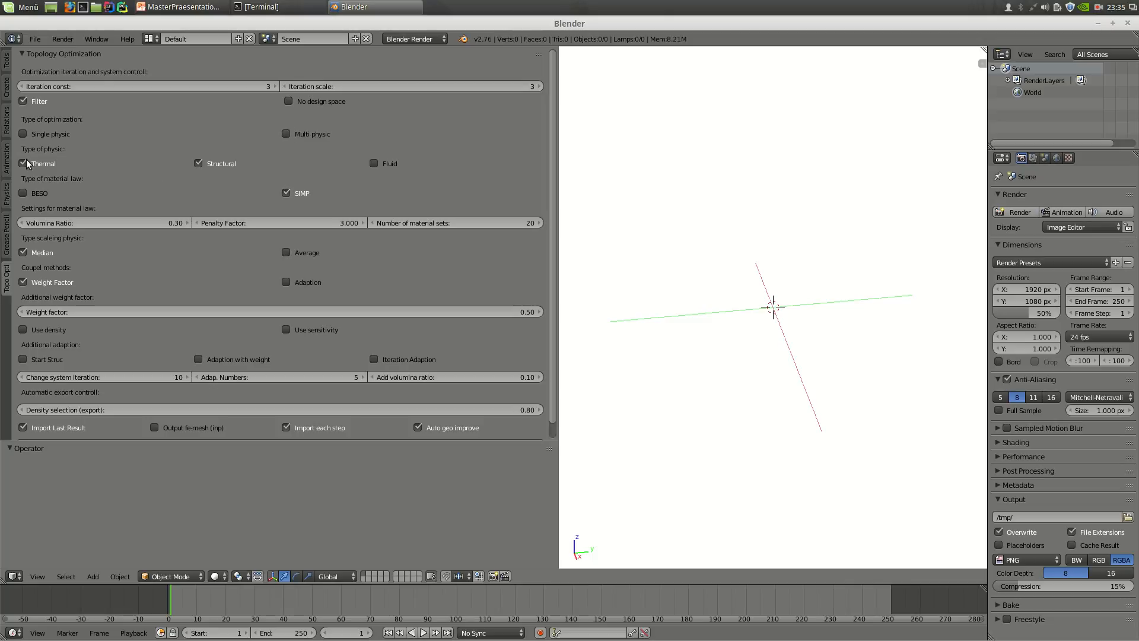
click(23, 163)
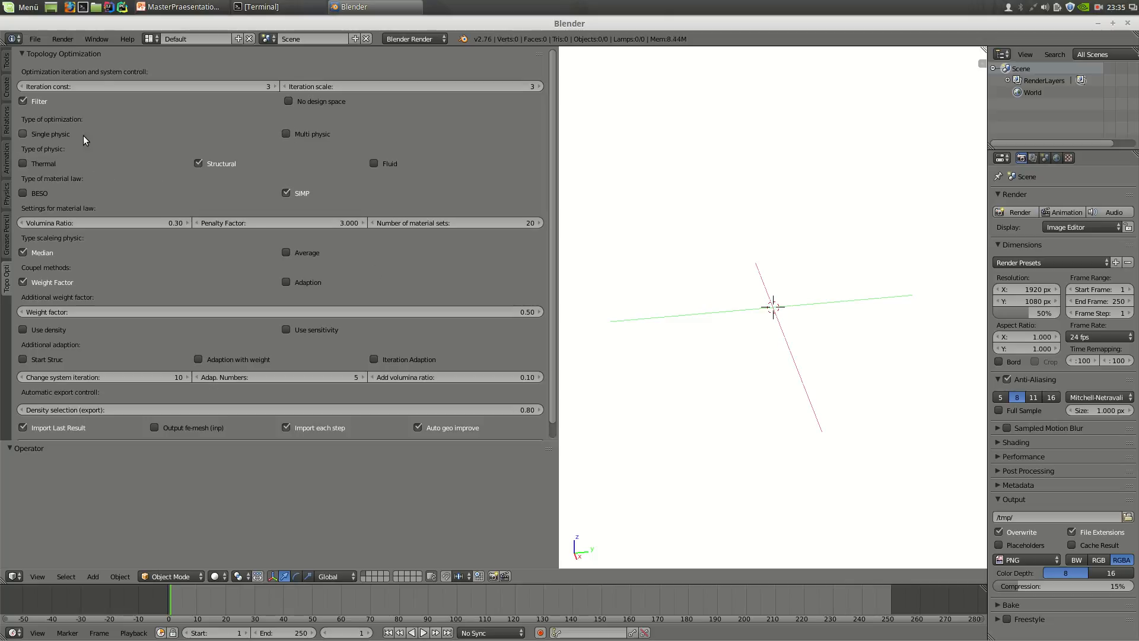
mouse_move(76, 285)
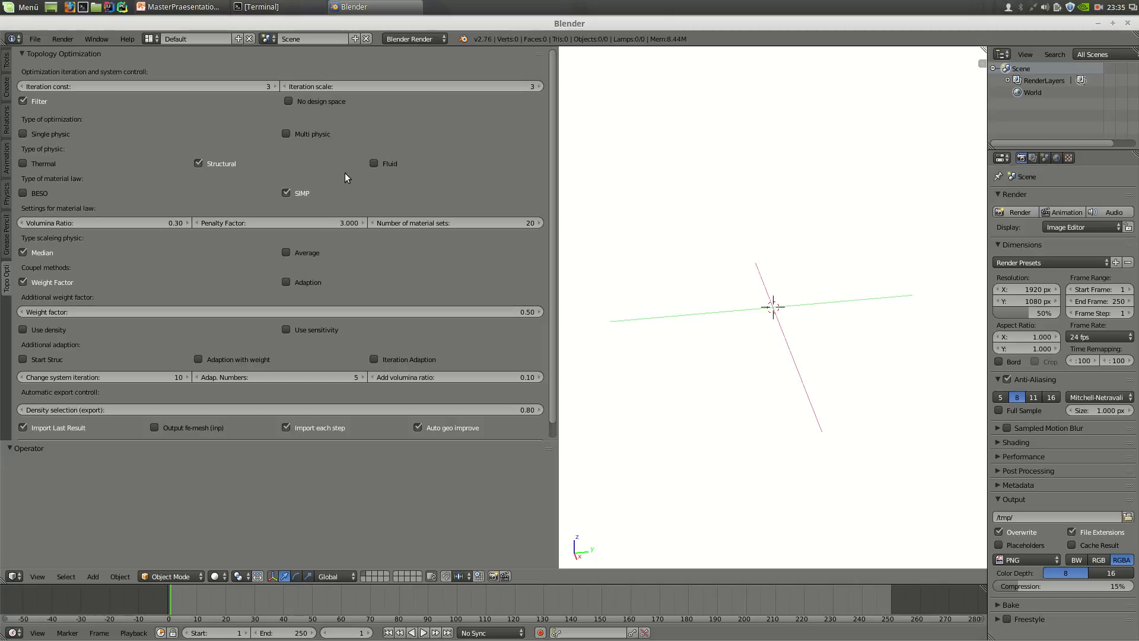
scroll(up, 3)
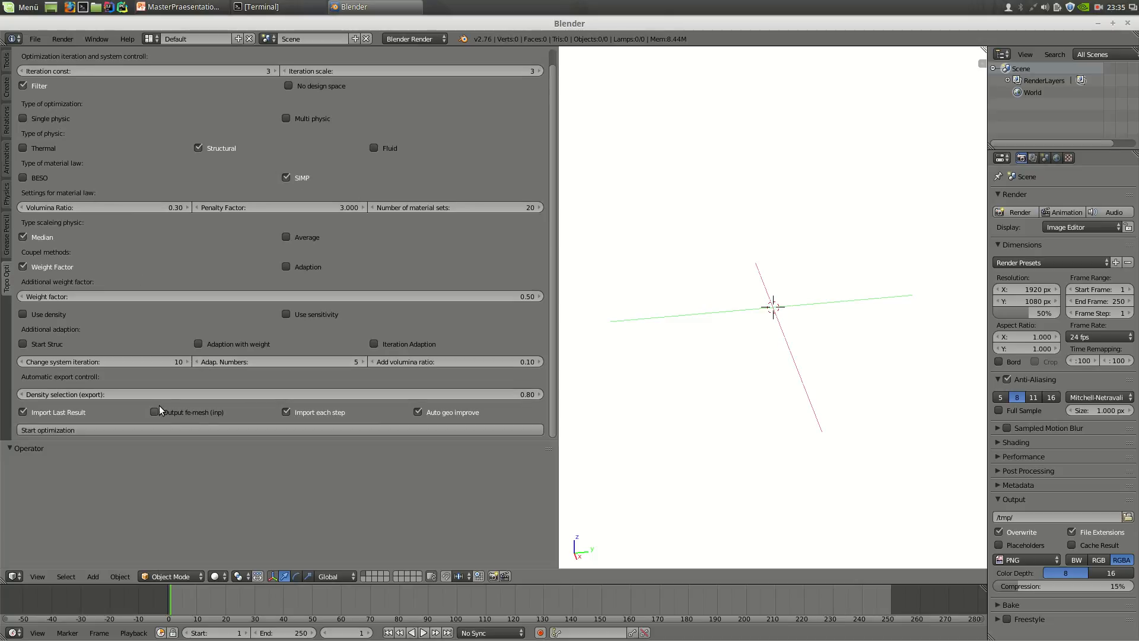
mouse_move(132, 404)
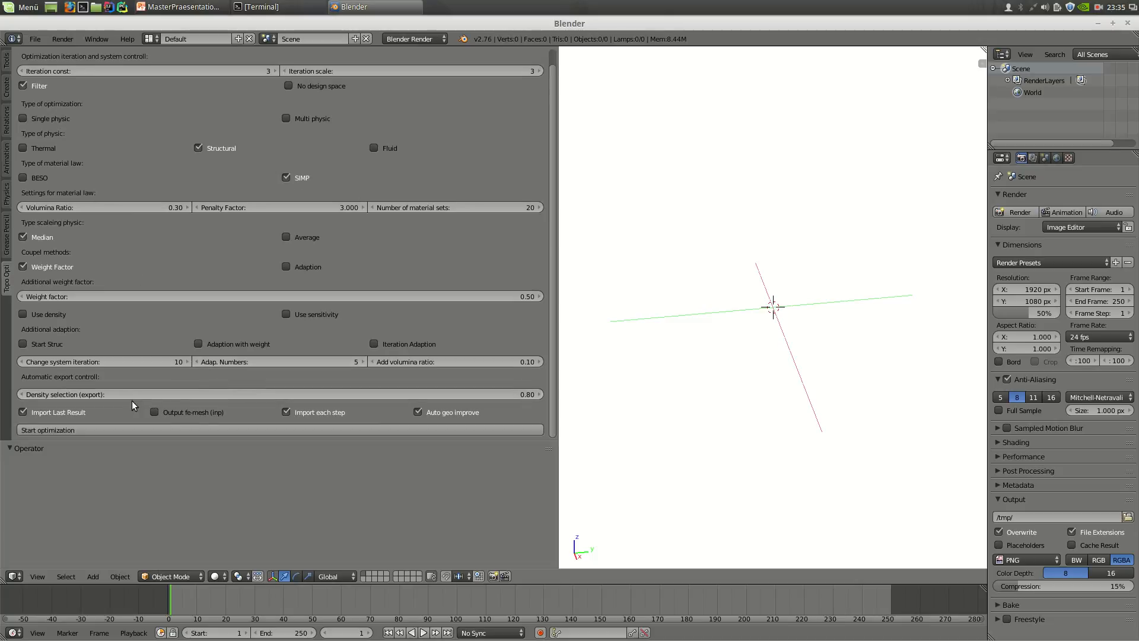
mouse_move(349, 391)
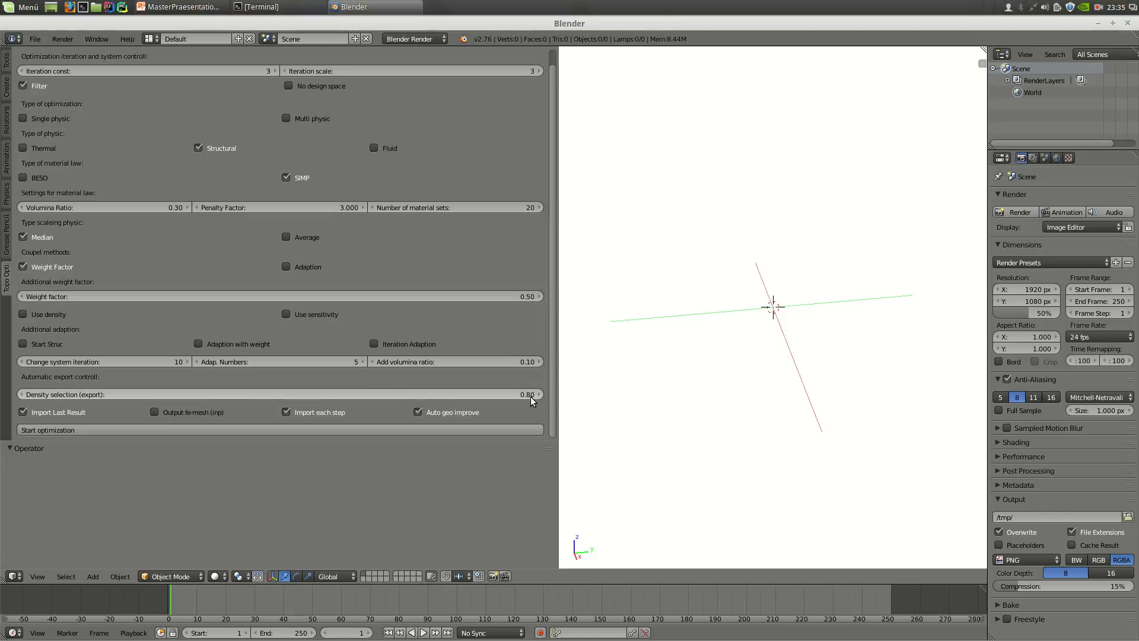
mouse_move(281, 405)
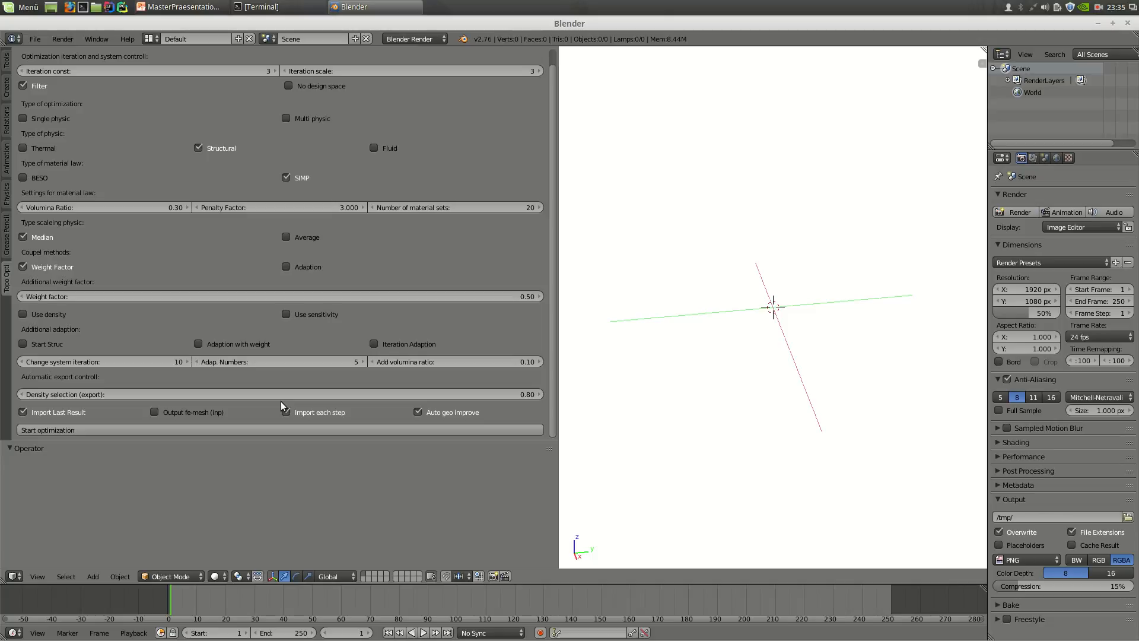
mouse_move(213, 429)
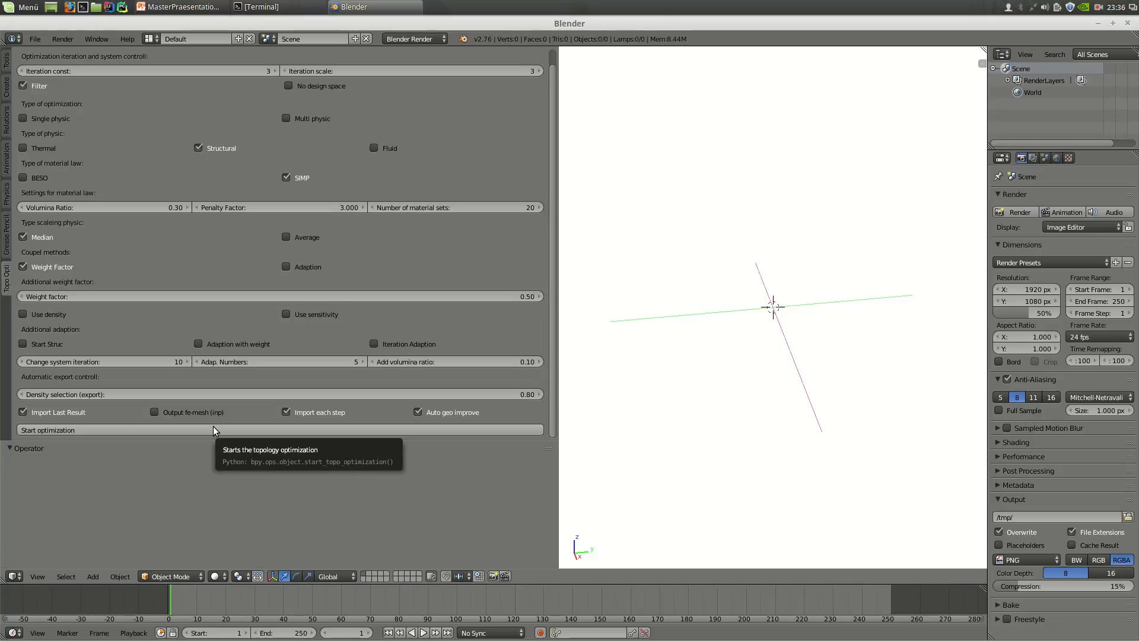
mouse_move(52, 417)
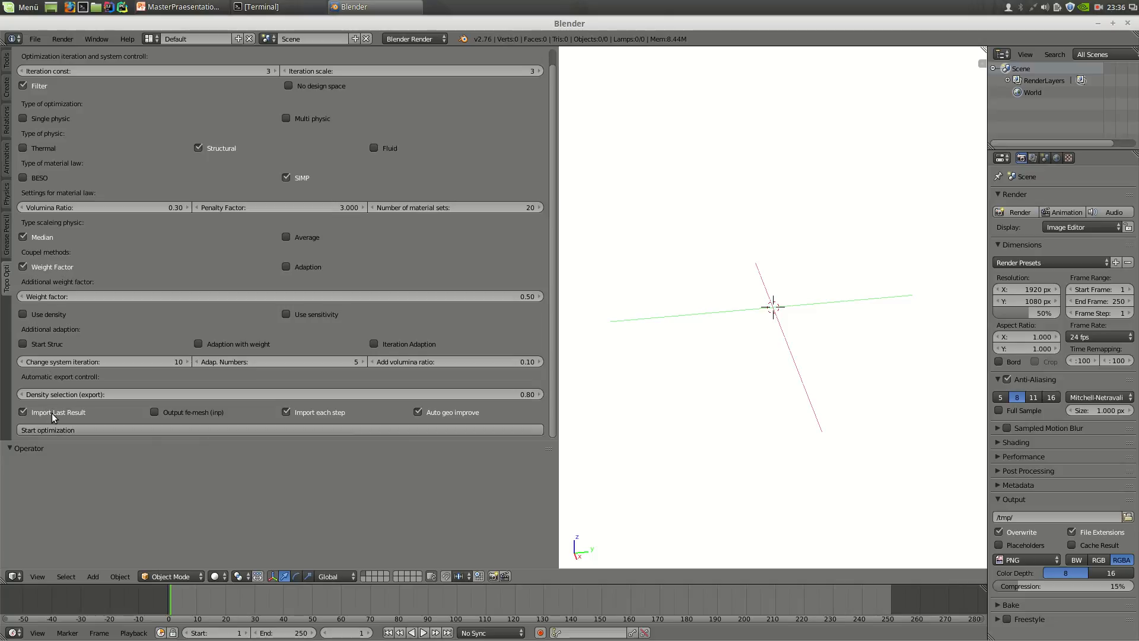
mouse_move(203, 421)
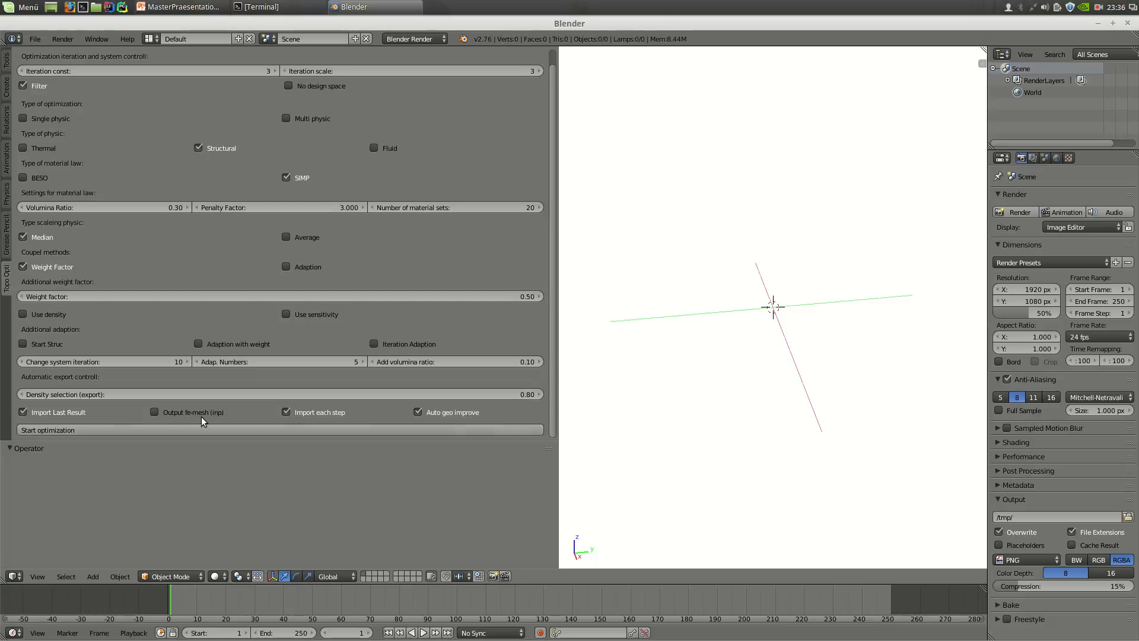
mouse_move(76, 415)
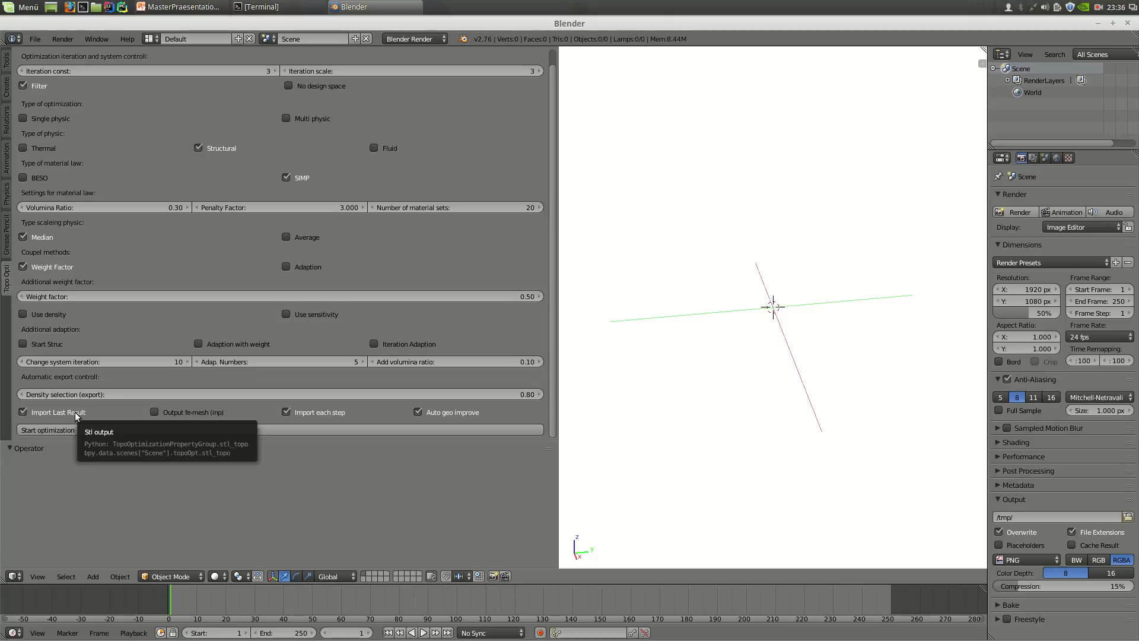
mouse_move(445, 423)
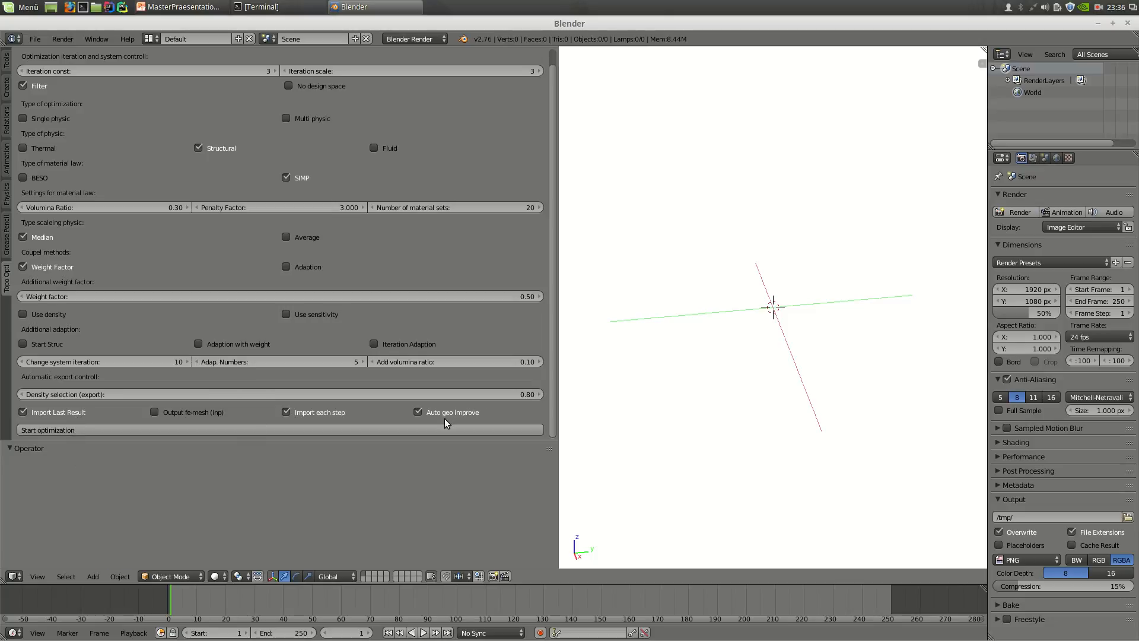
mouse_move(472, 419)
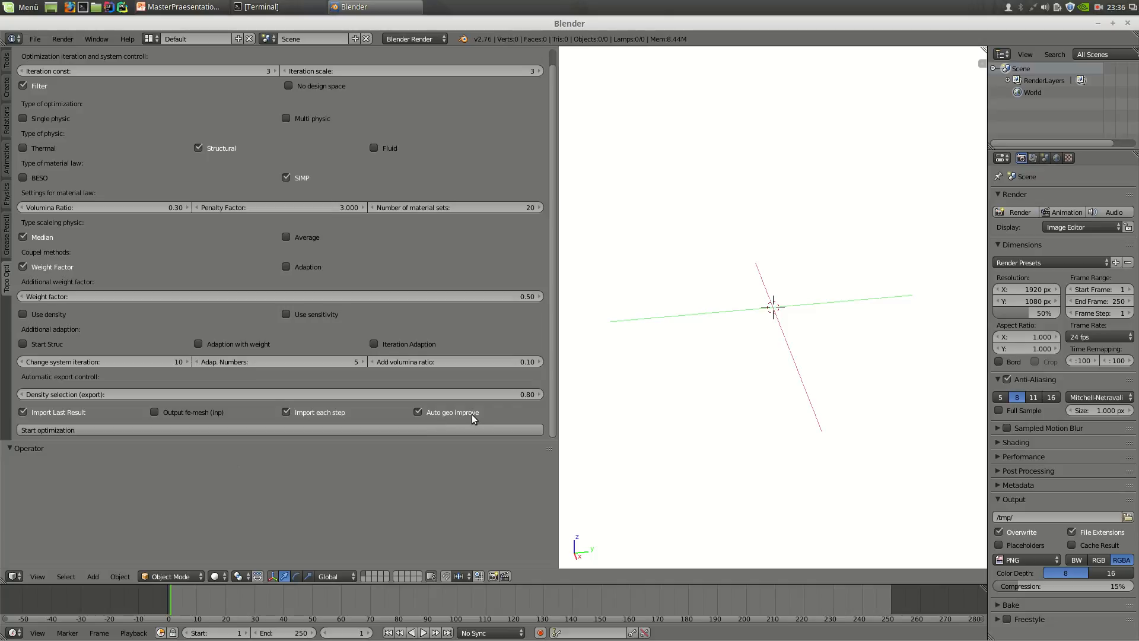
mouse_move(336, 426)
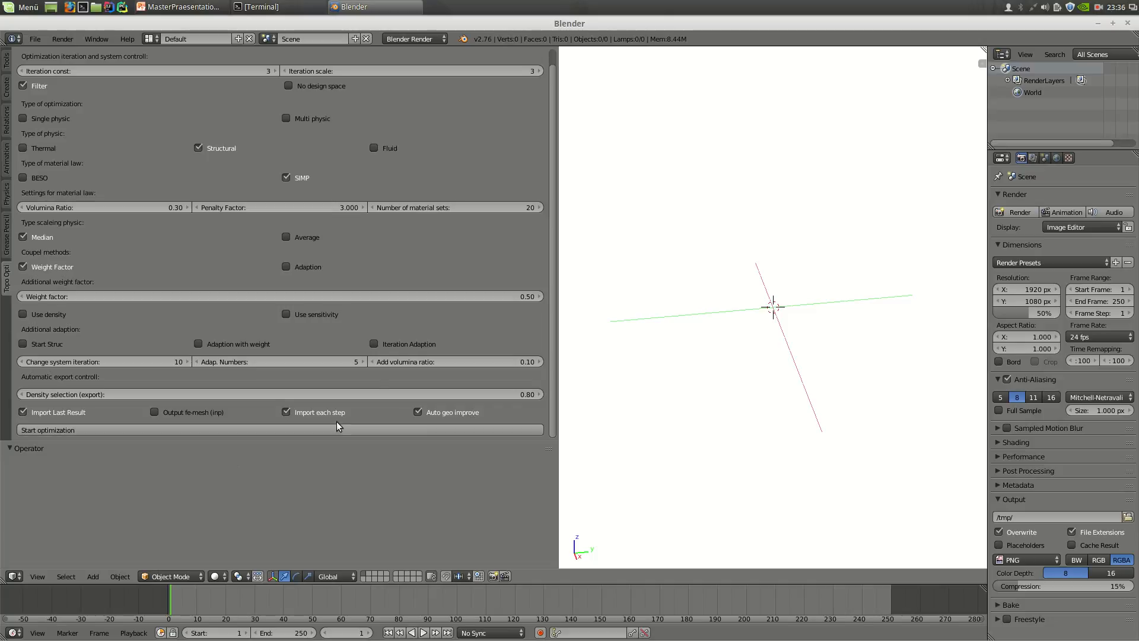
mouse_move(287, 432)
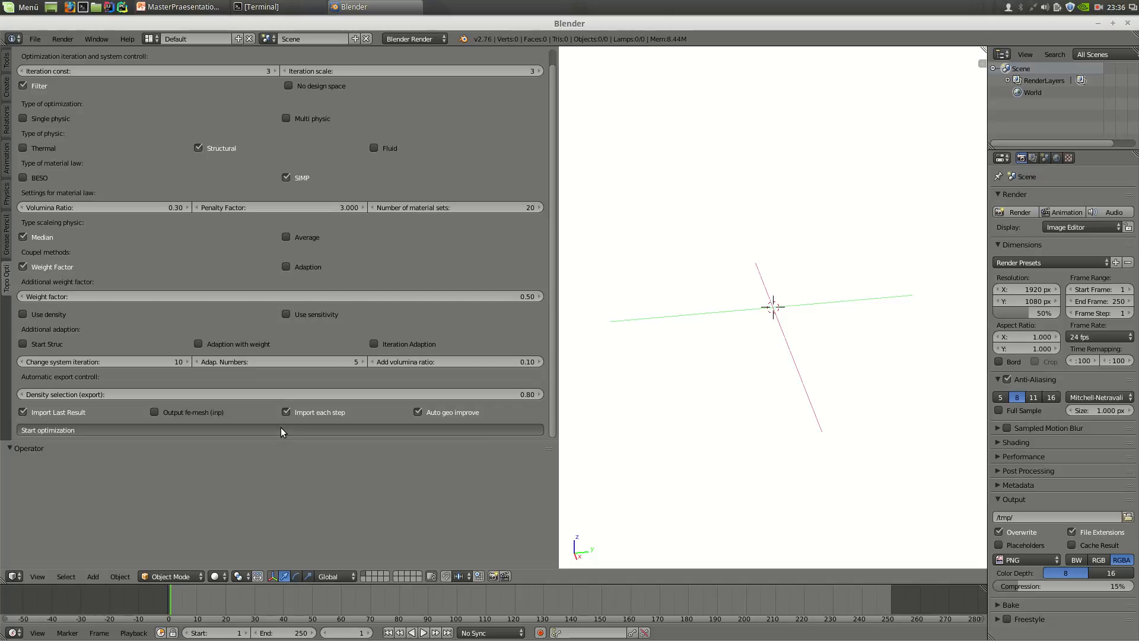
mouse_move(295, 378)
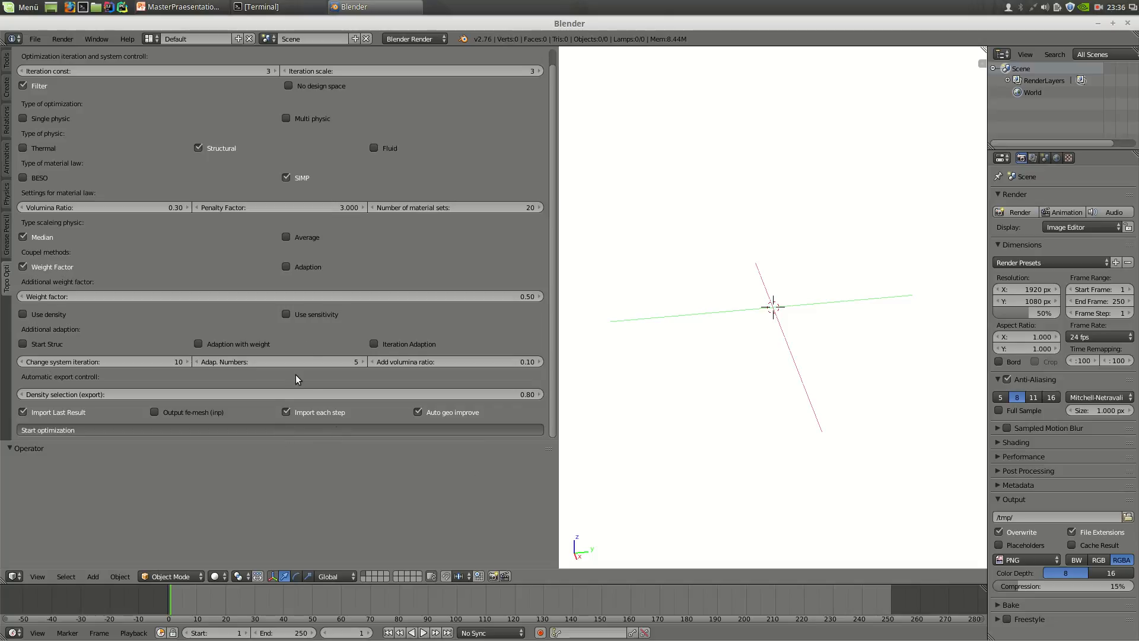
mouse_move(556, 291)
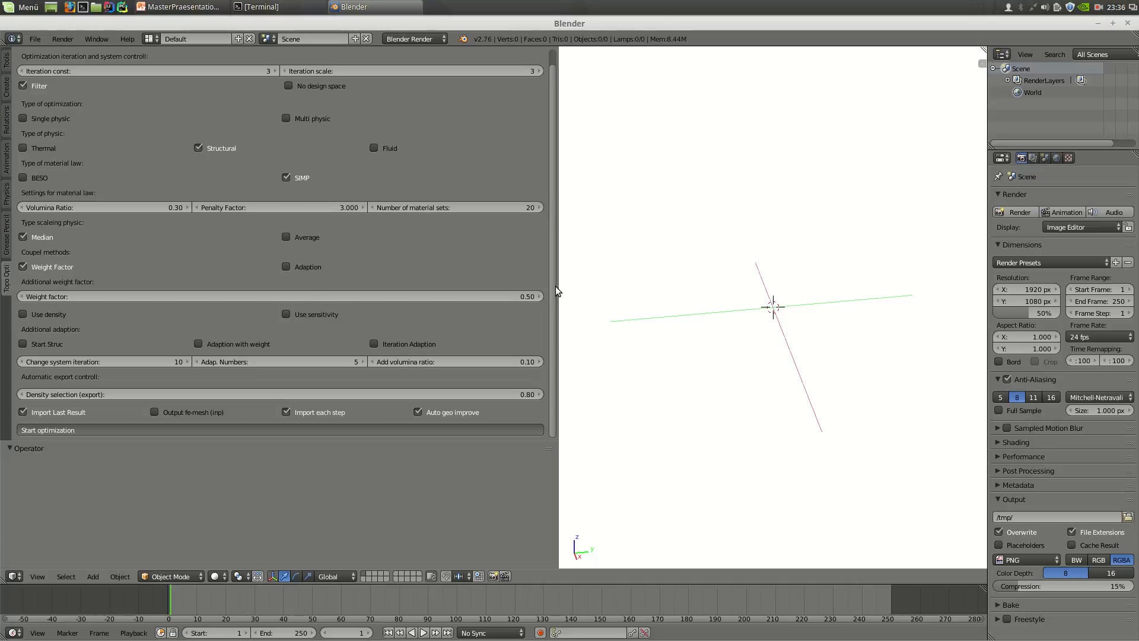
mouse_move(260, 6)
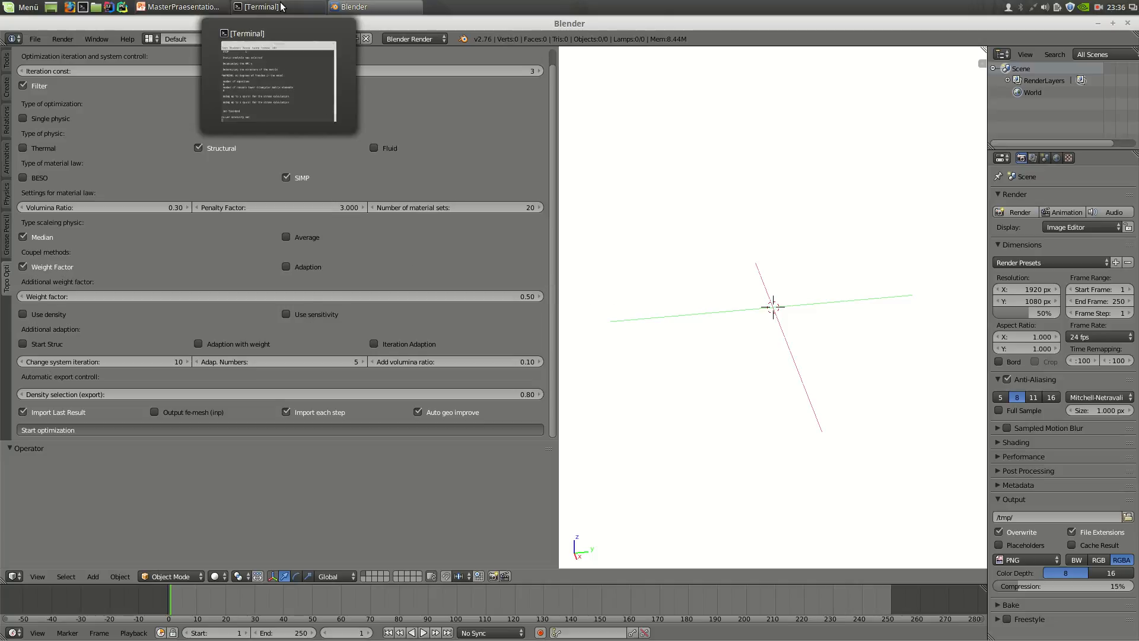
Step: Bring the CalculiX solver Terminal forward to watch the static structural analysis
click(260, 6)
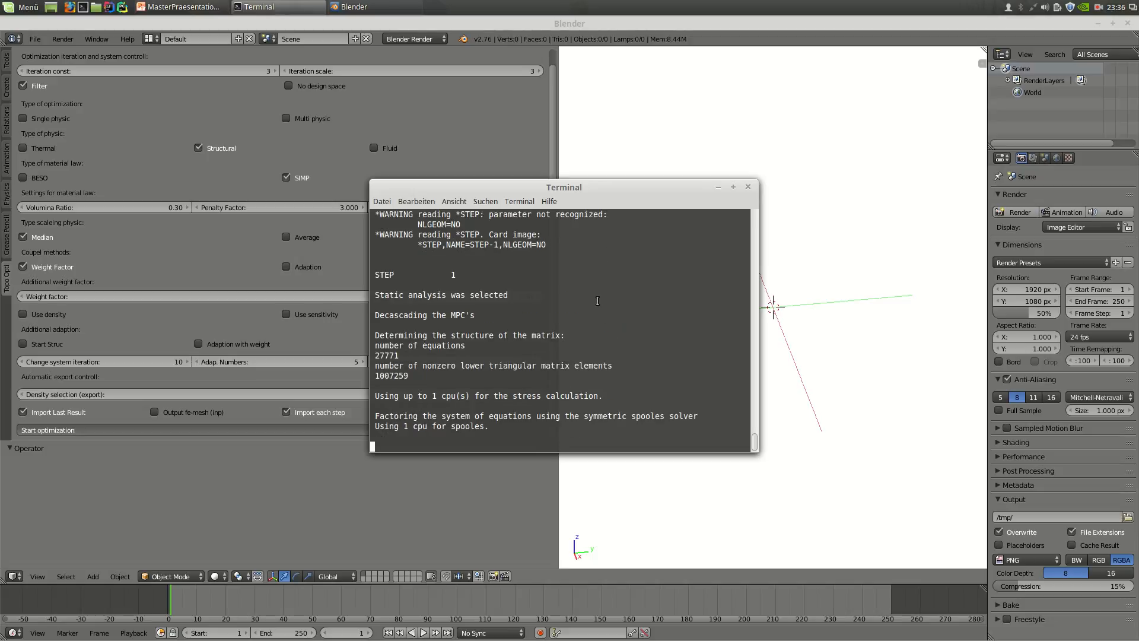
mouse_move(596, 262)
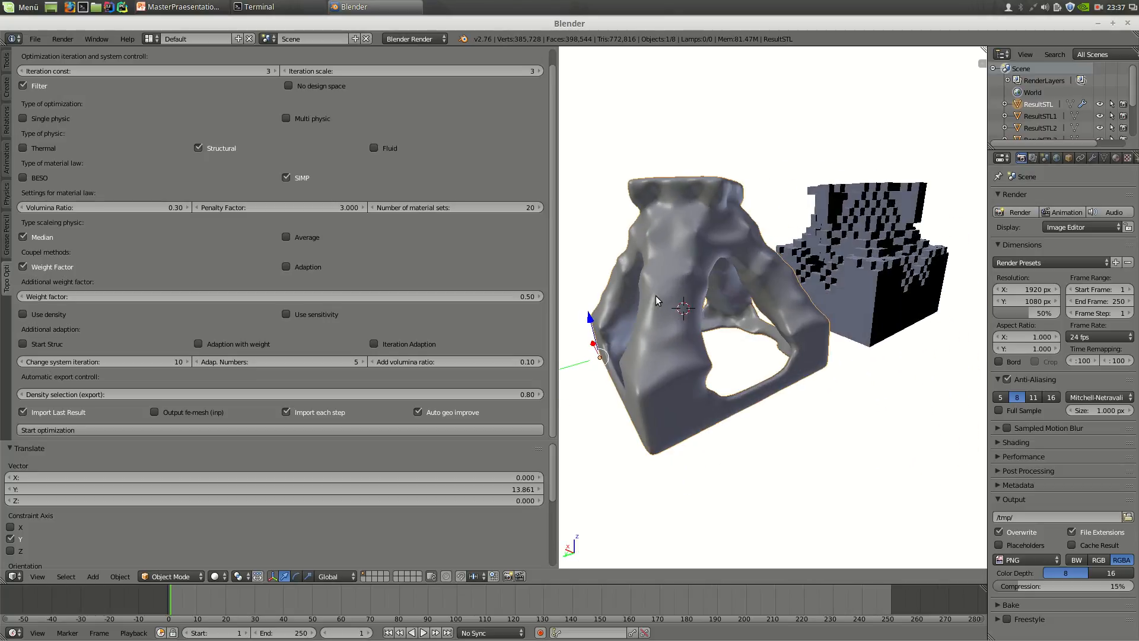
Step: Widen the tool shelf and open ResultSTL's modifiers to drop its Remesh modifier
drag(657, 301, 661, 306)
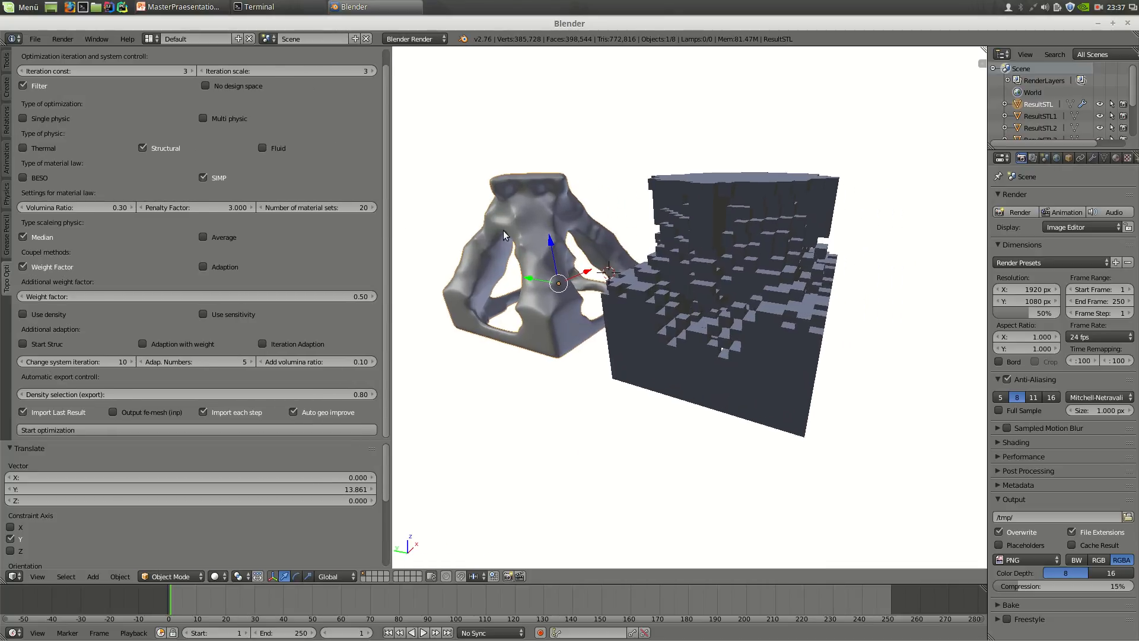
click(1094, 158)
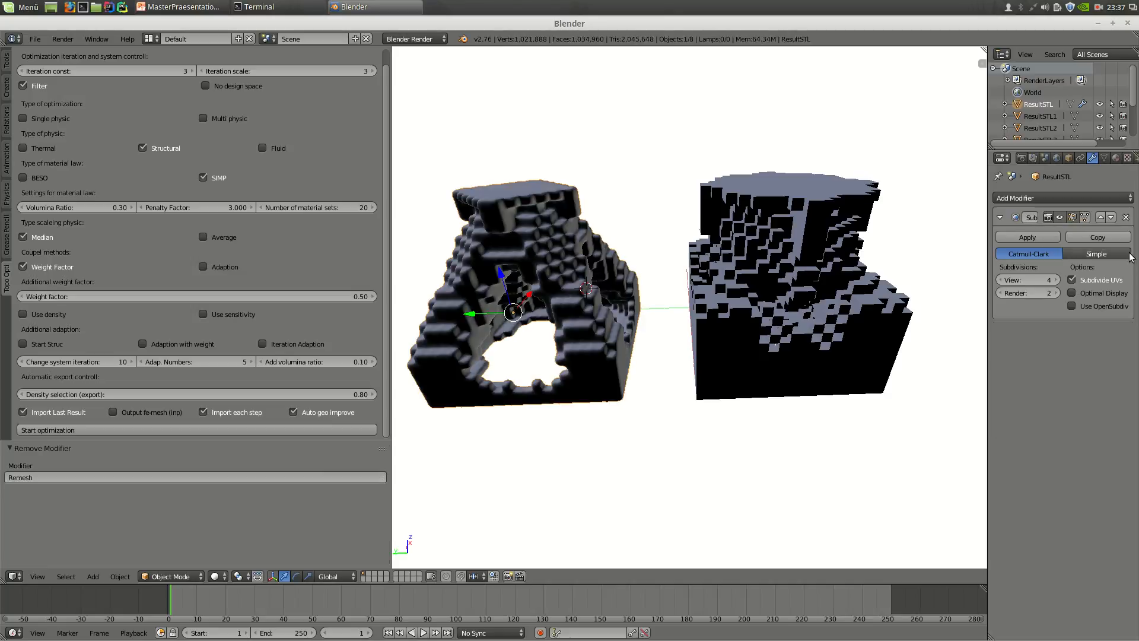
Step: Delete the Subsurf modifier and switch Type of physic from Structural to Thermal
click(1026, 236)
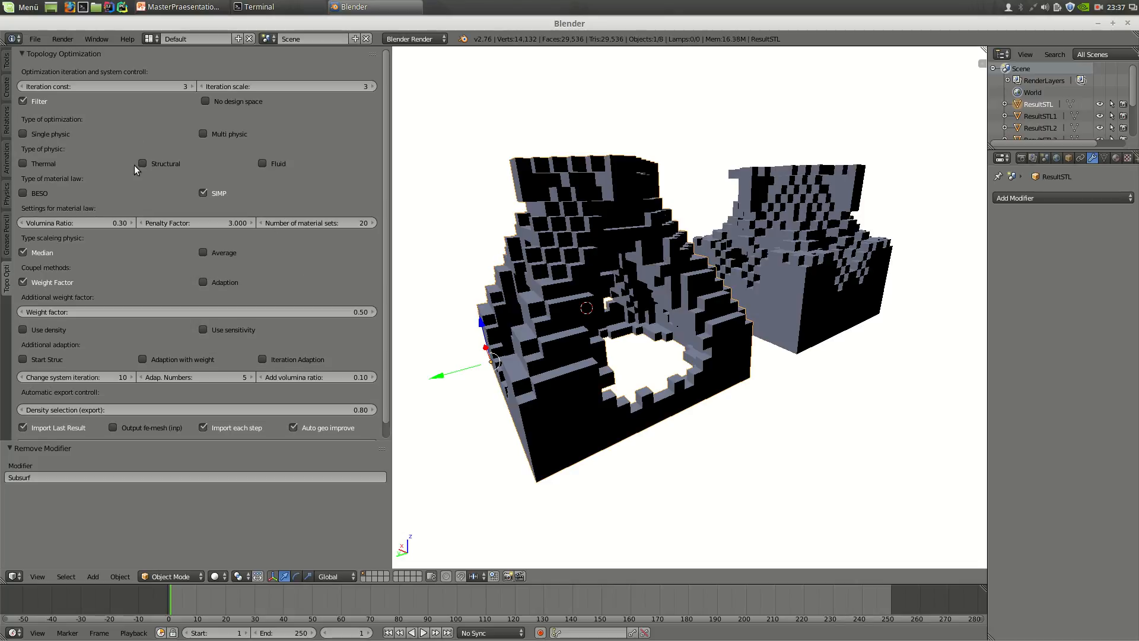
click(23, 163)
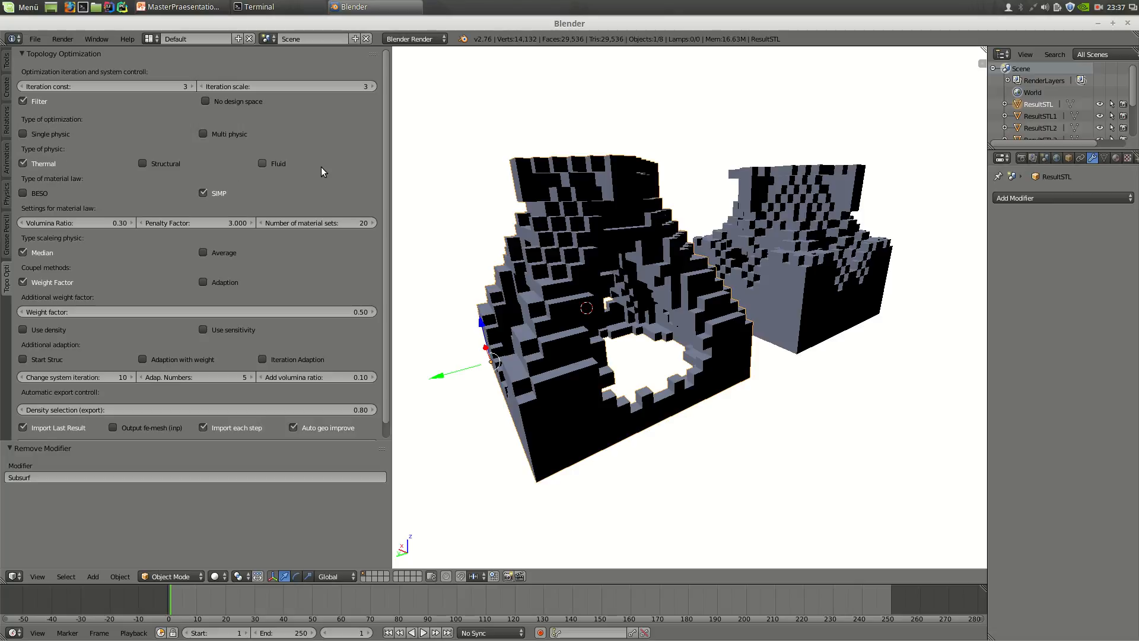
scroll(down, 3)
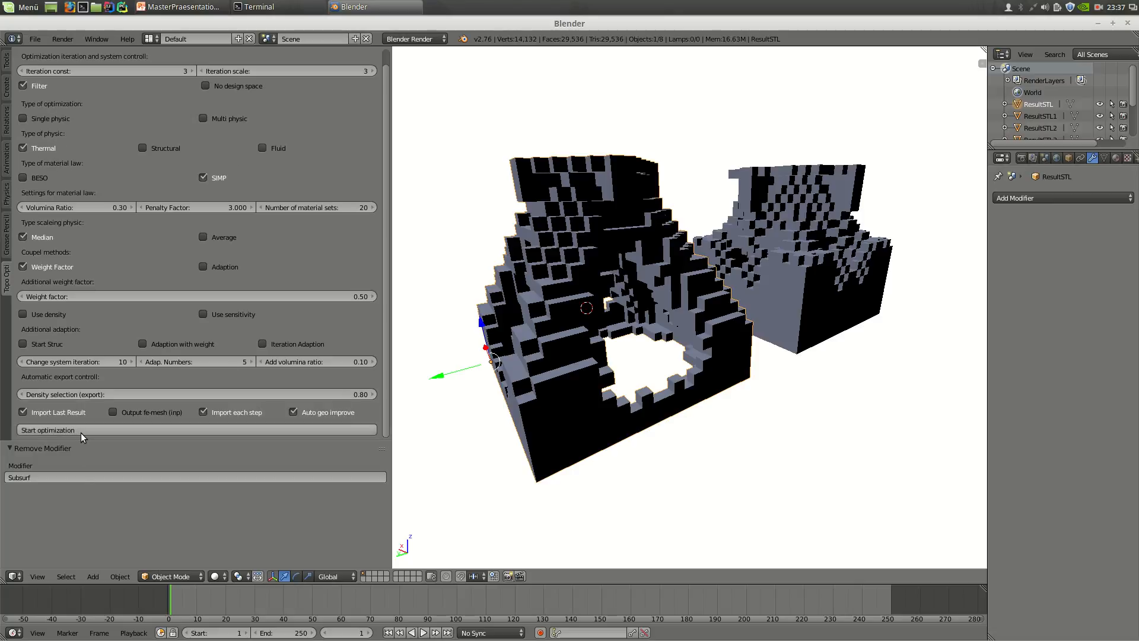
click(179, 6)
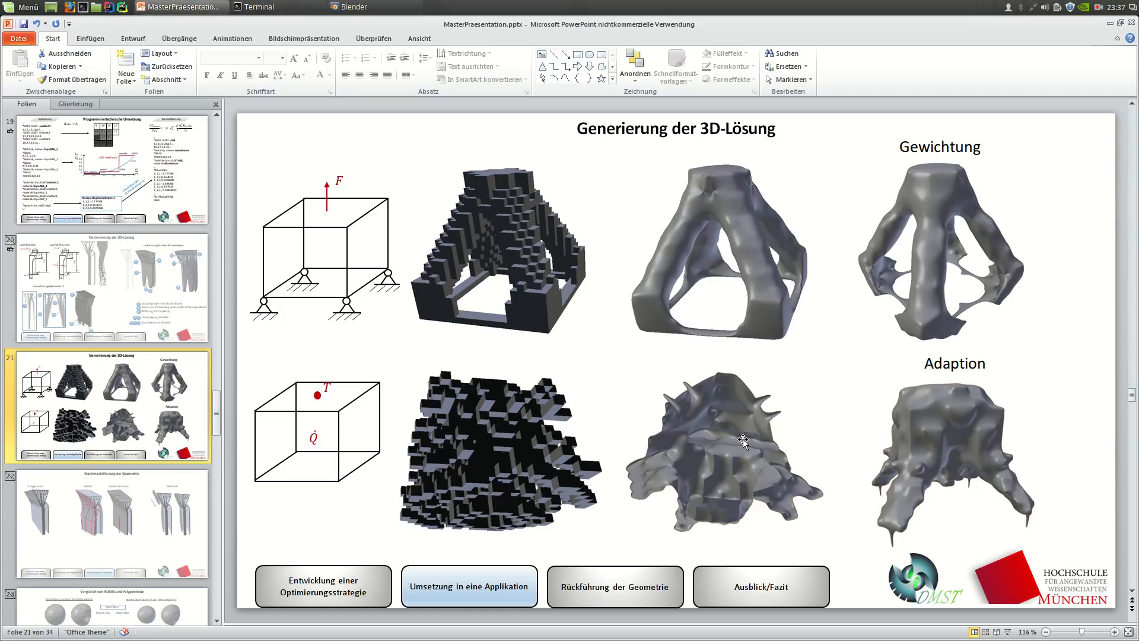
mouse_move(1097, 41)
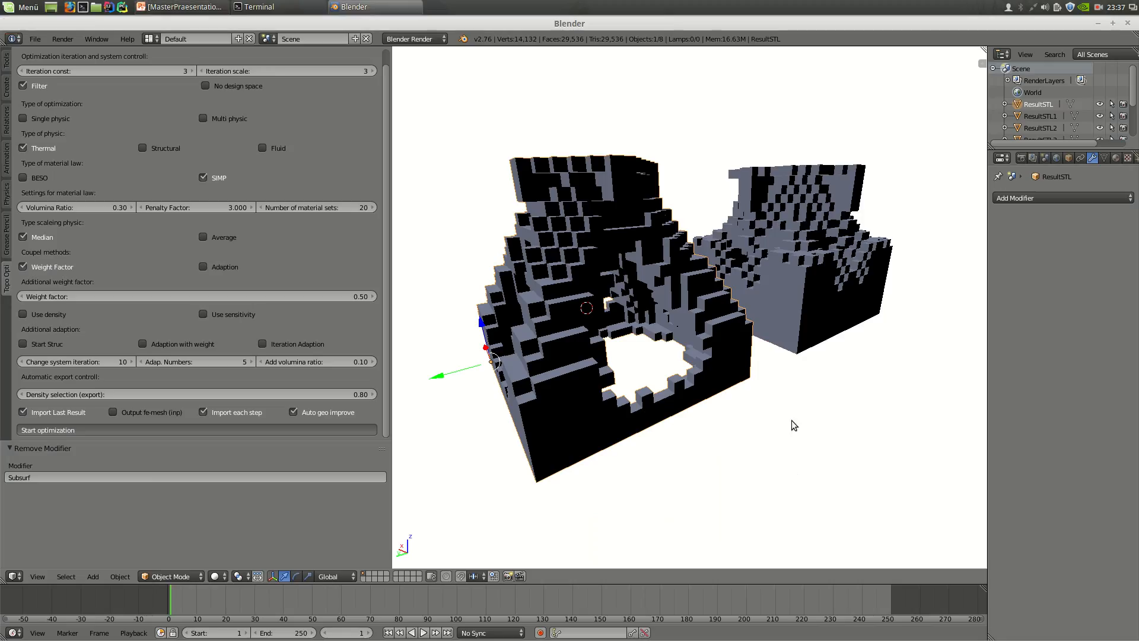
Step: Switch to the Terminal to watch the CalculiX heat-flux job reach 'Job finished'
click(260, 7)
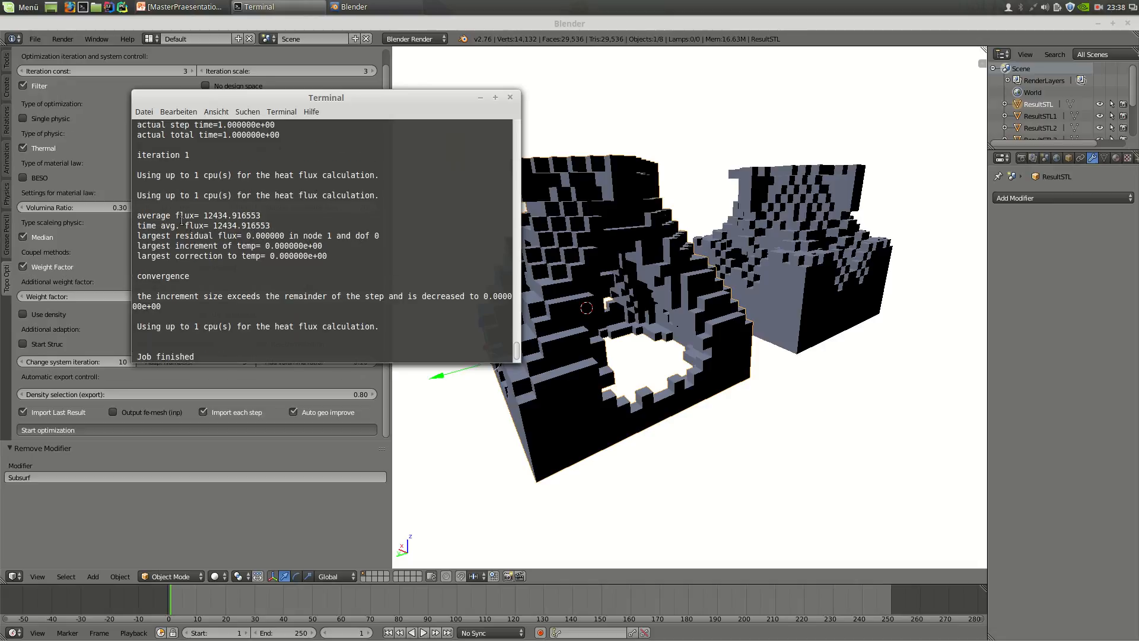
Step: Highlight a heat-flux value in the Terminal output and scroll up through the log
double_click(231, 215)
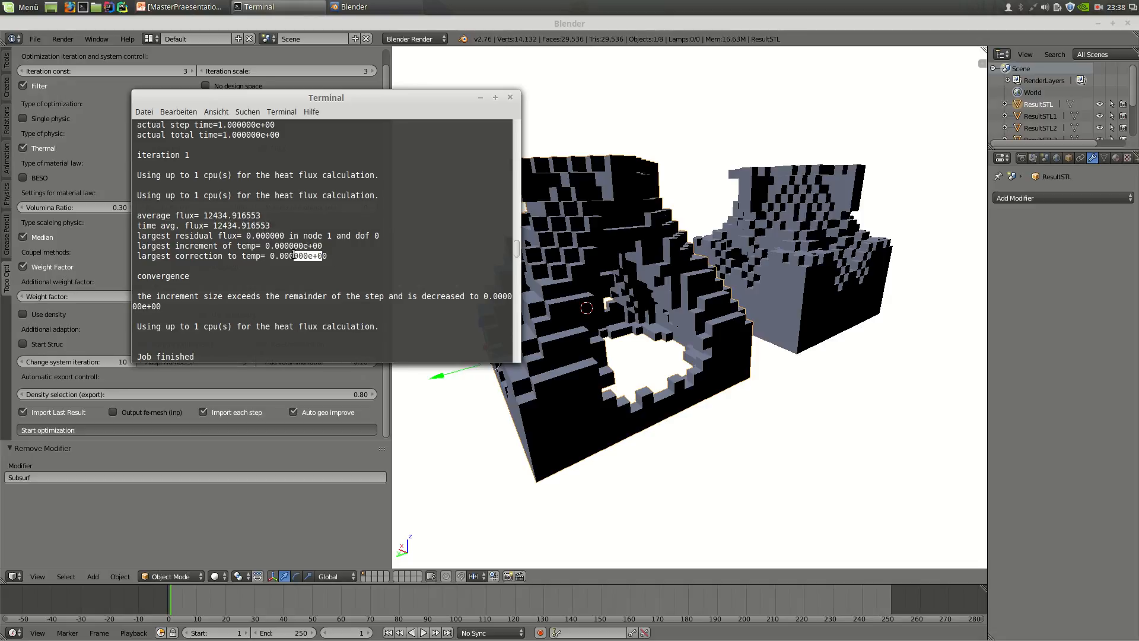
scroll(up, 3)
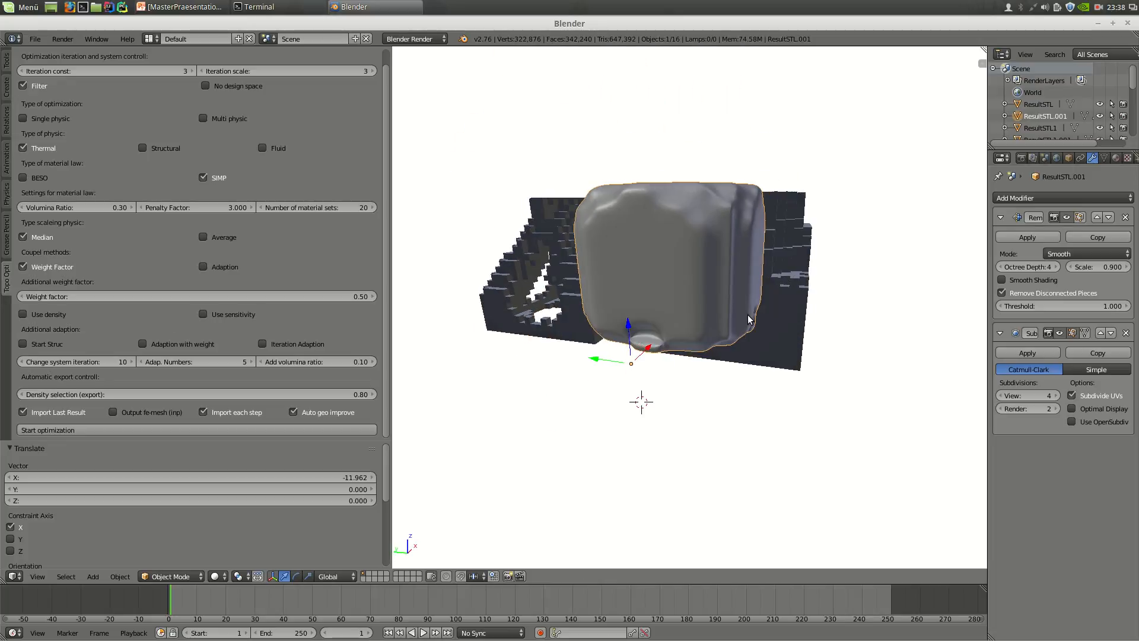
key(Tab)
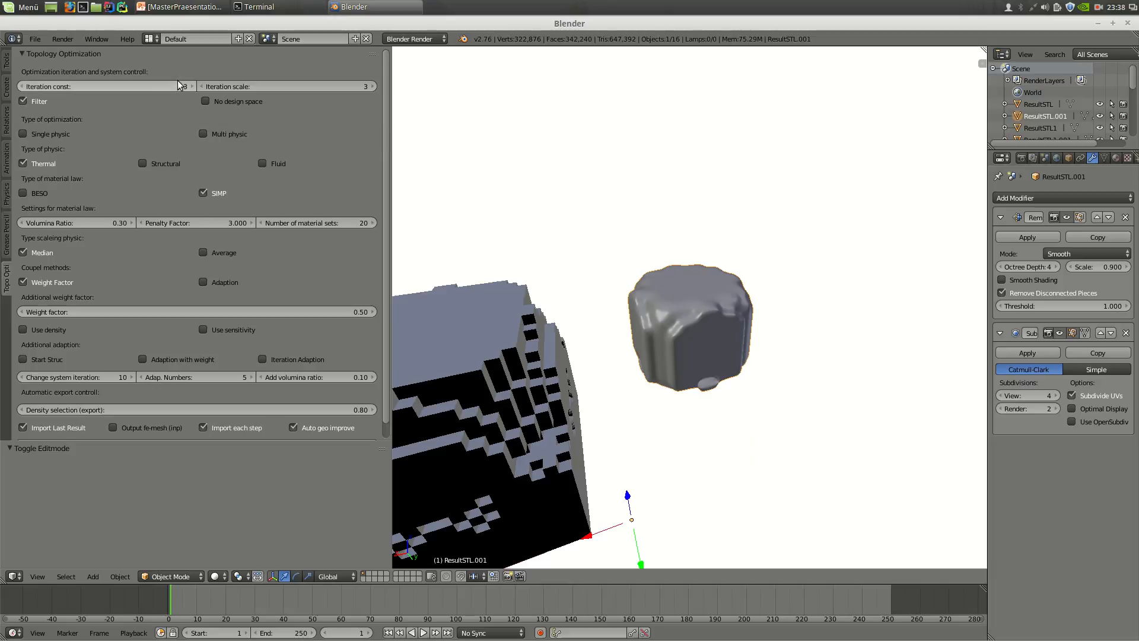
mouse_move(185, 86)
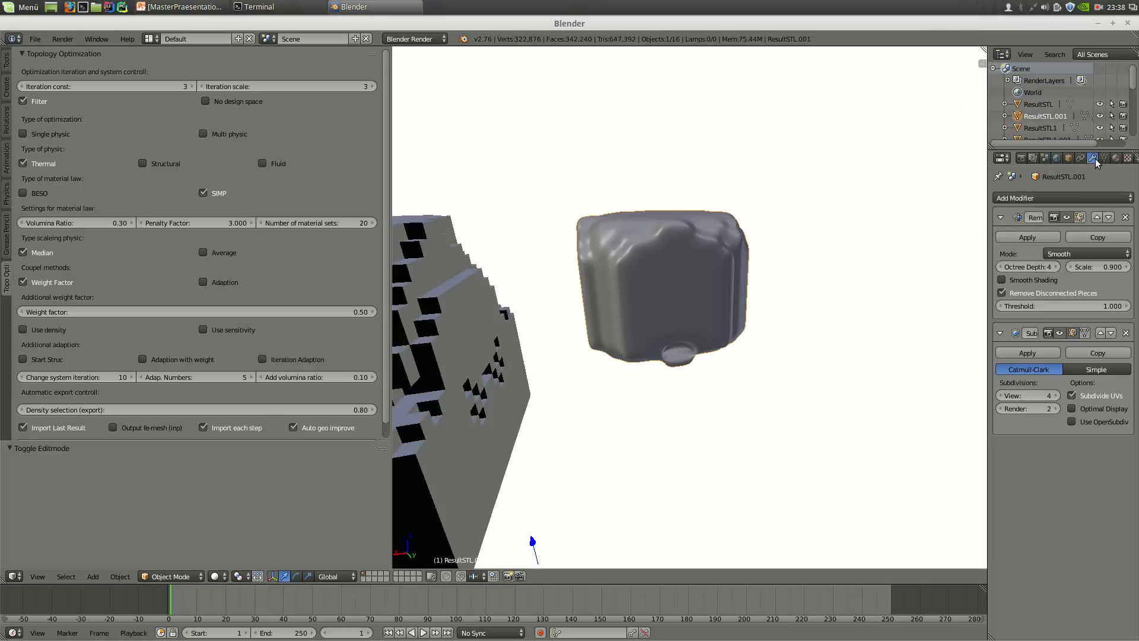
Step: Delete the thermal result's Remesh and Subsurf modifiers, then bring up PowerPoint
click(1126, 217)
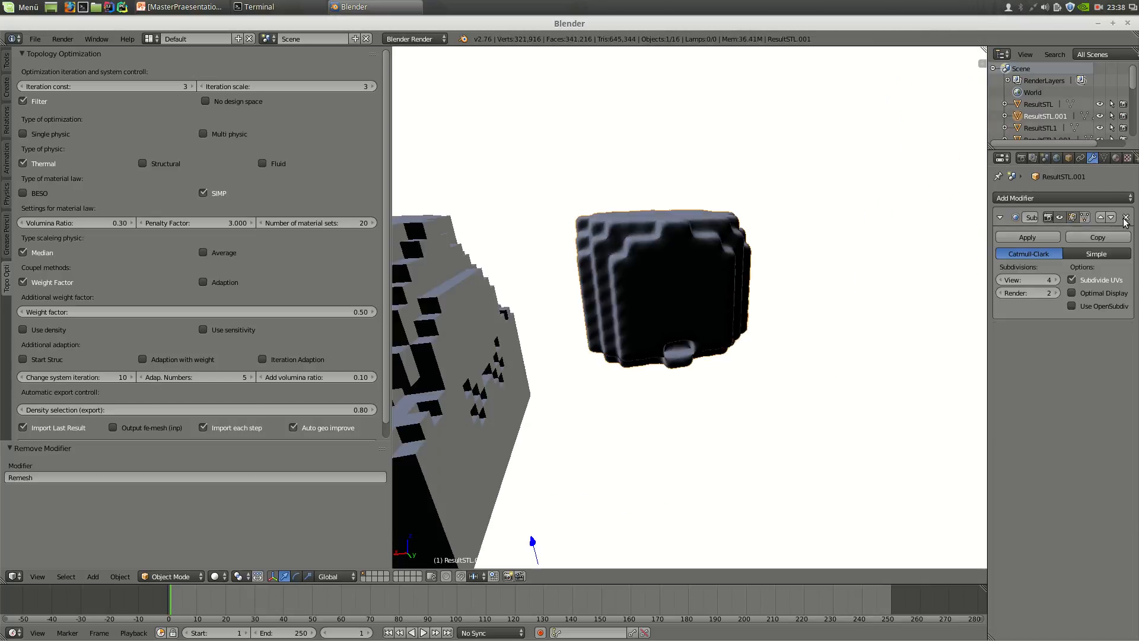
click(1125, 217)
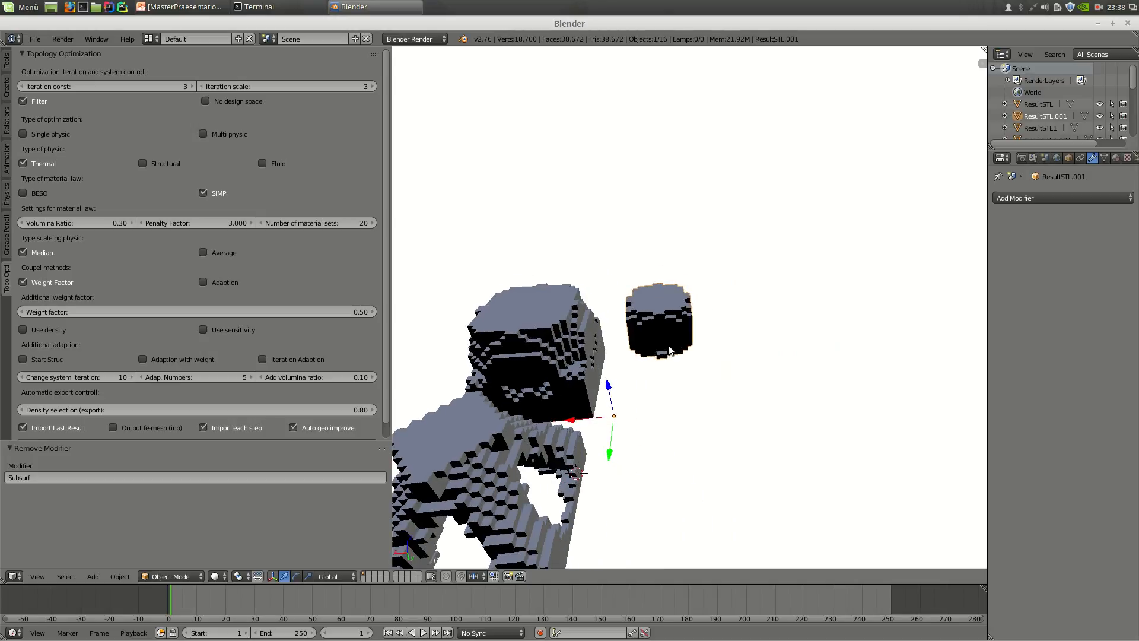
click(181, 7)
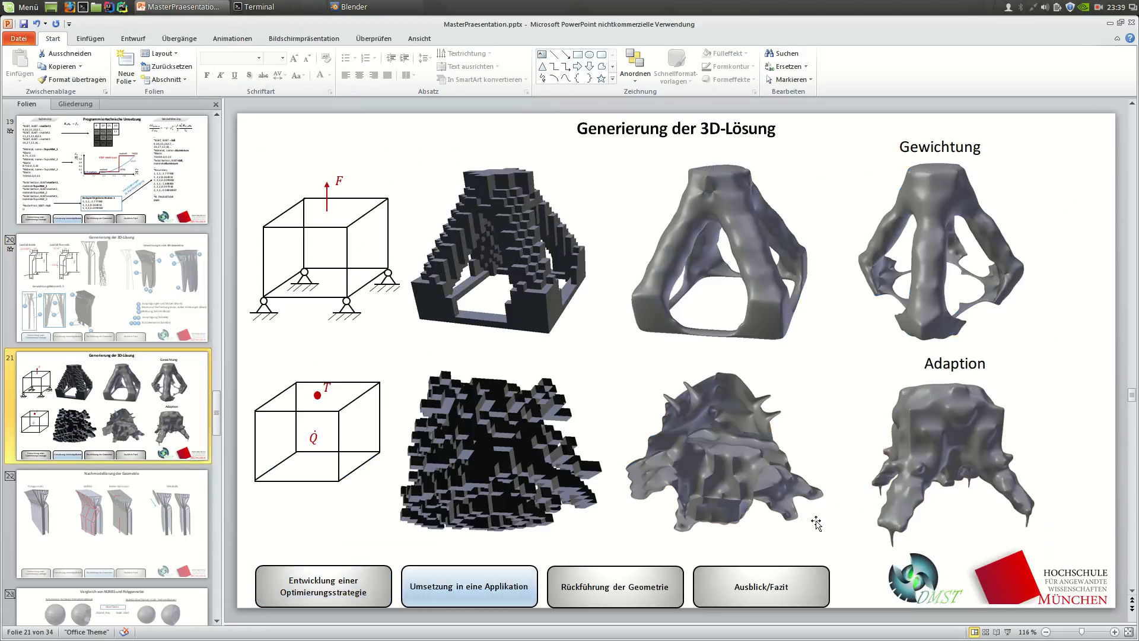
Step: Select the smoothed thermal image on the slide, then return to Blender
click(724, 454)
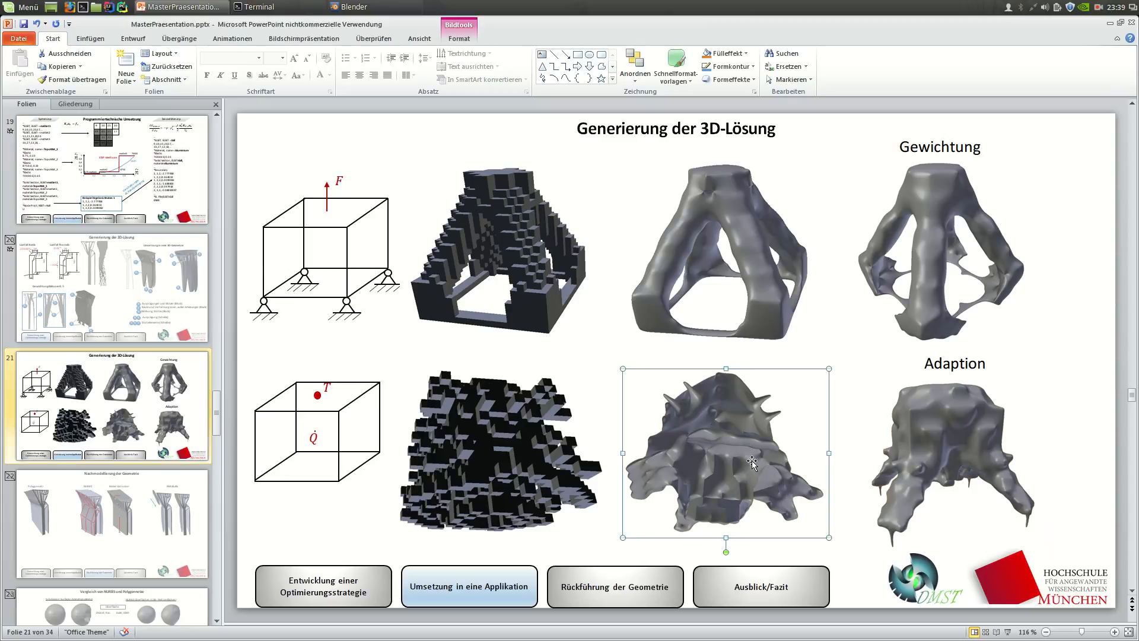
mouse_move(964, 447)
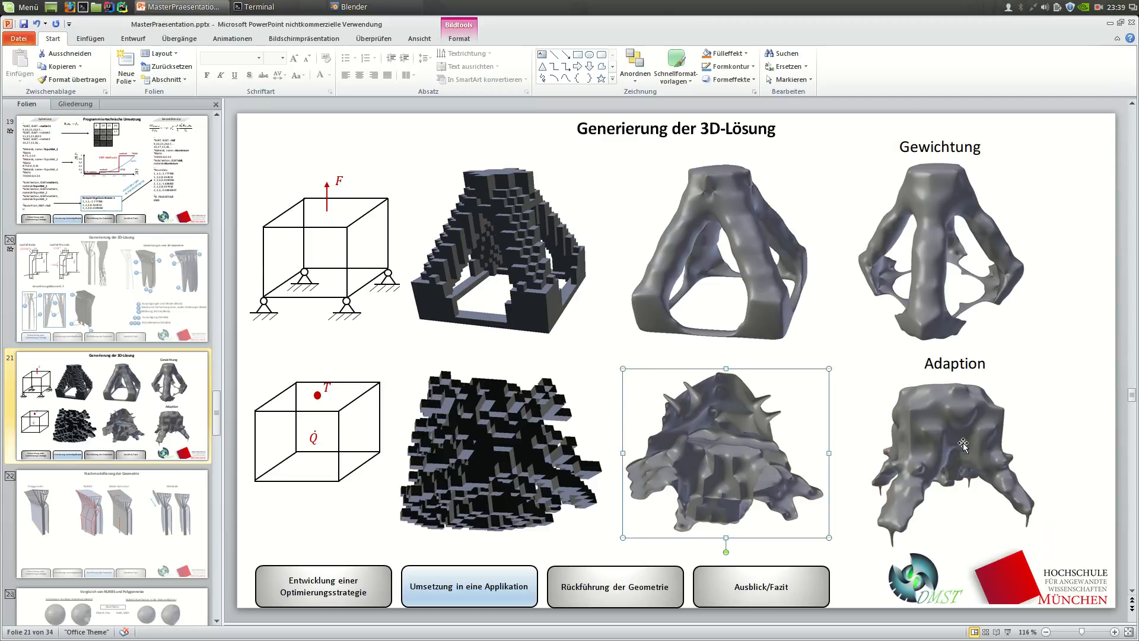
mouse_move(1099, 32)
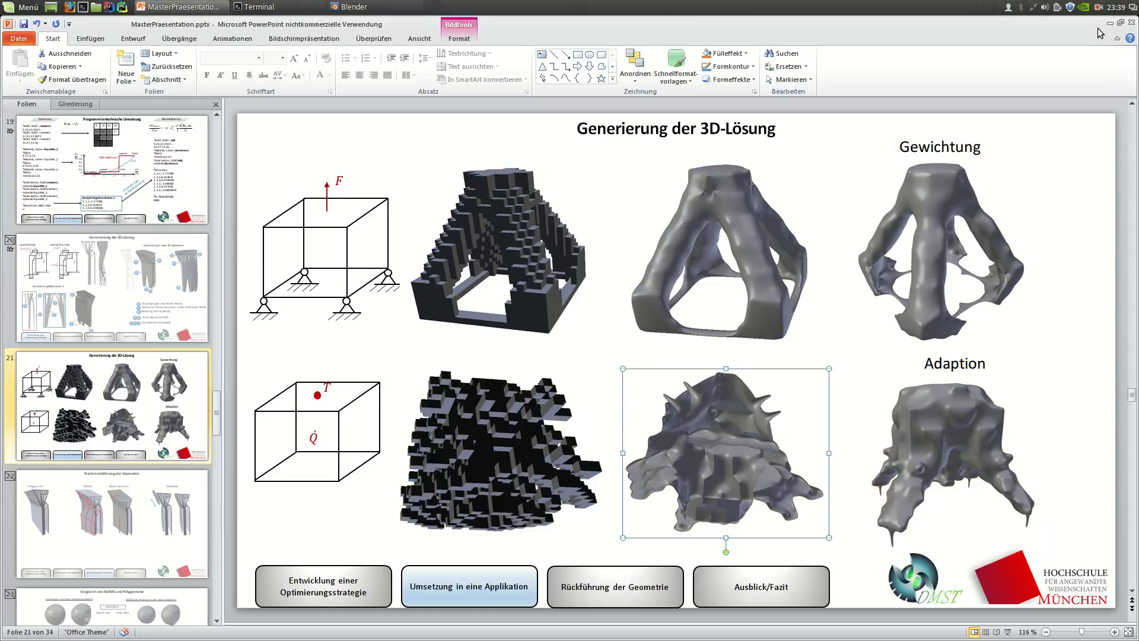
click(350, 6)
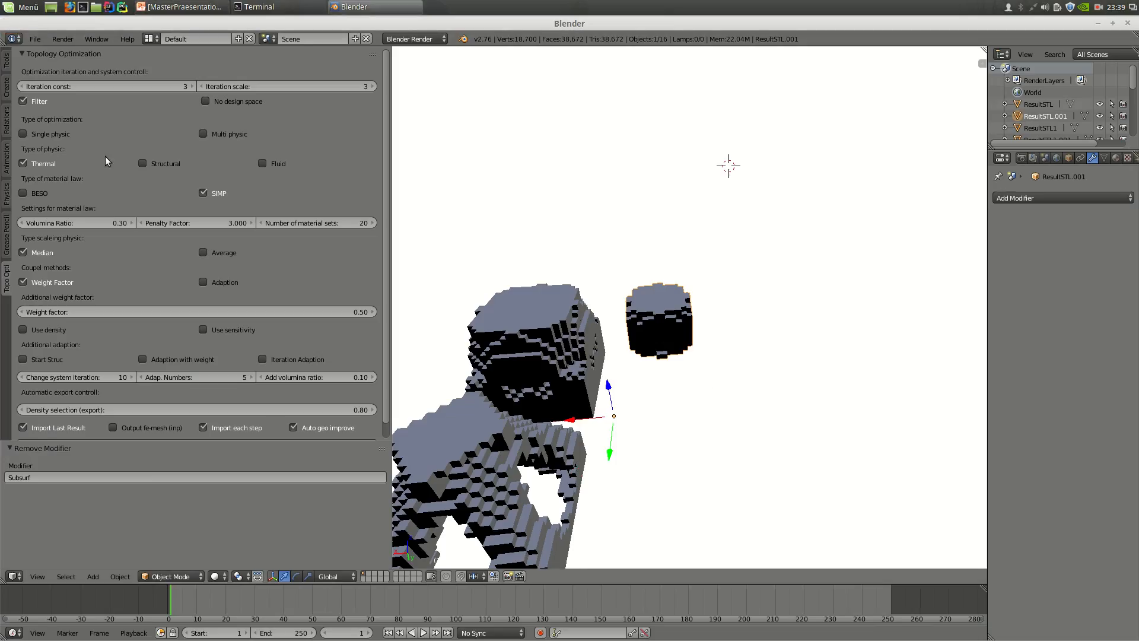
Step: Tick Multi physic in the Topo Opt panel so Structural and Thermal run together
click(143, 162)
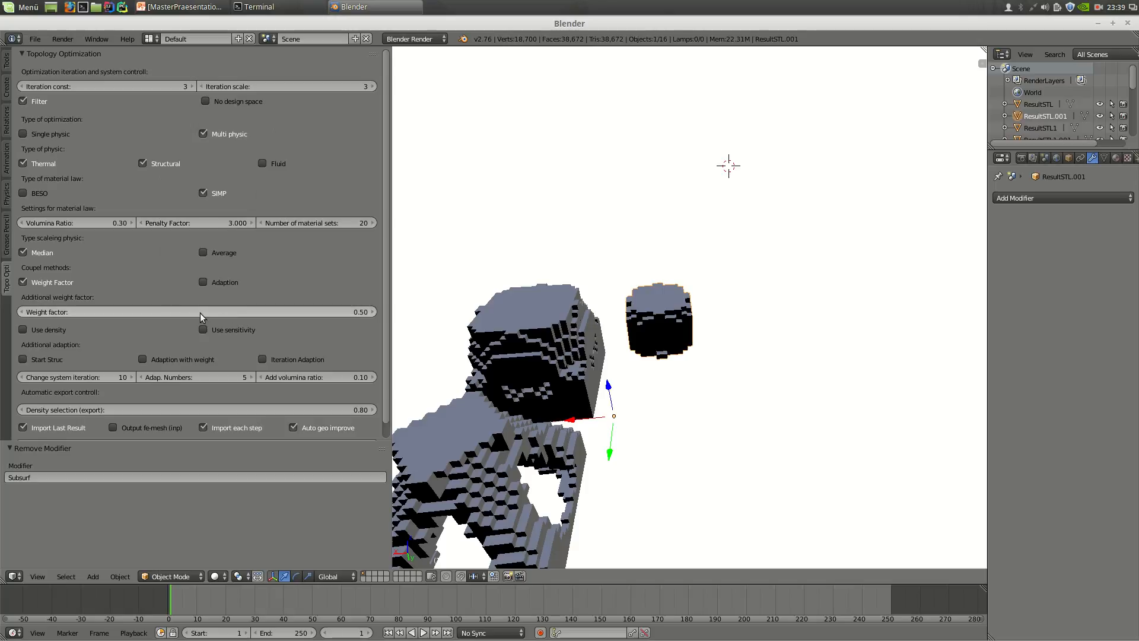
mouse_move(70, 244)
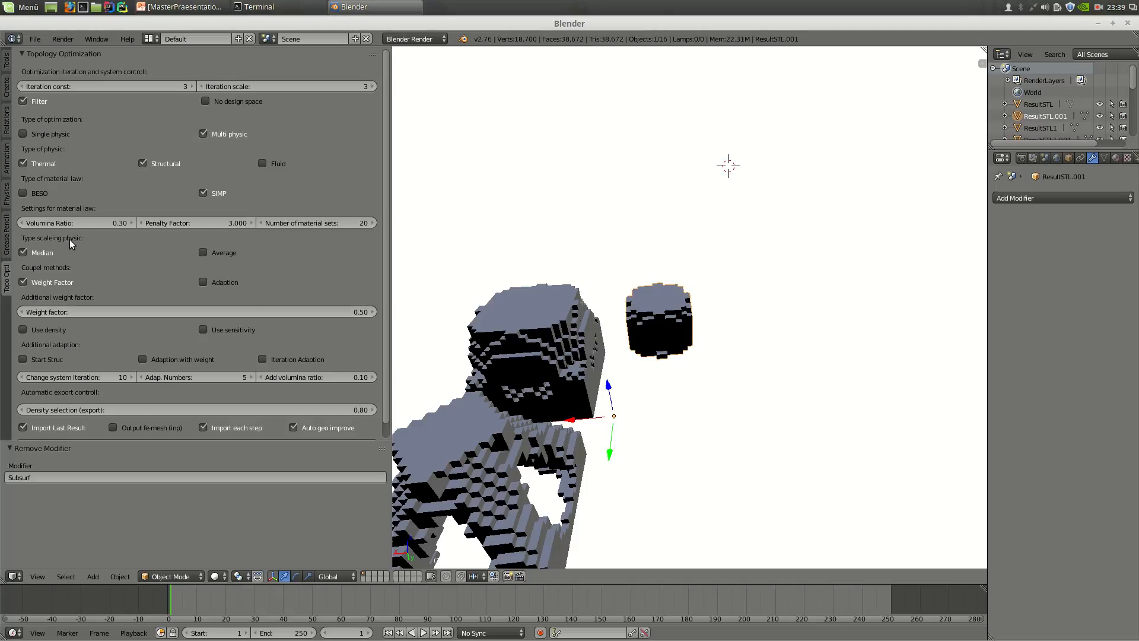
mouse_move(226, 250)
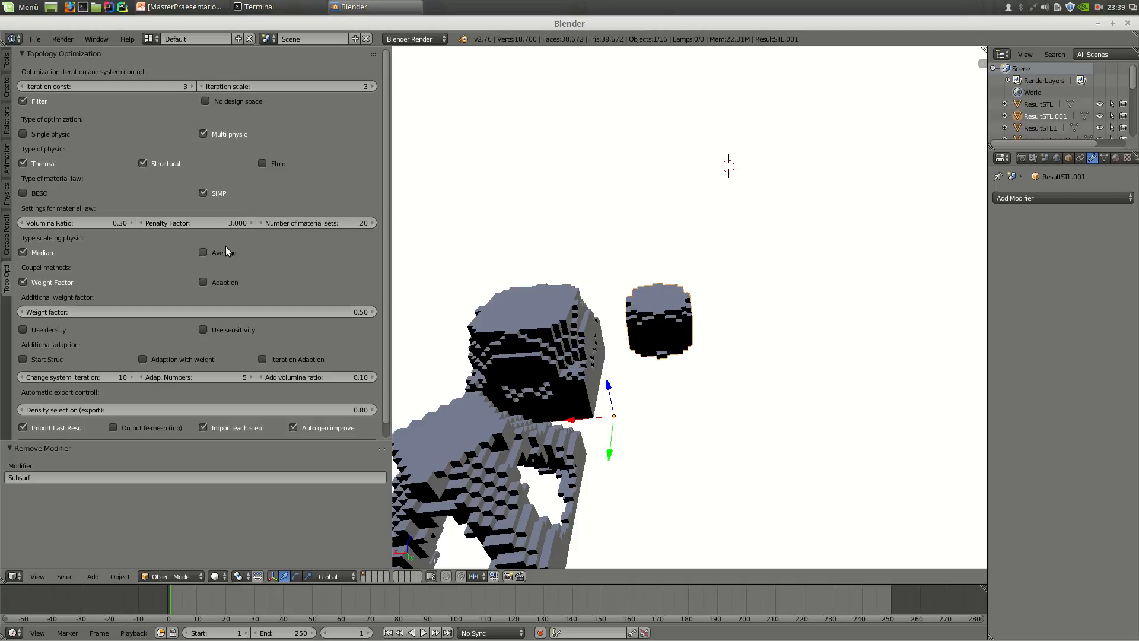
mouse_move(68, 294)
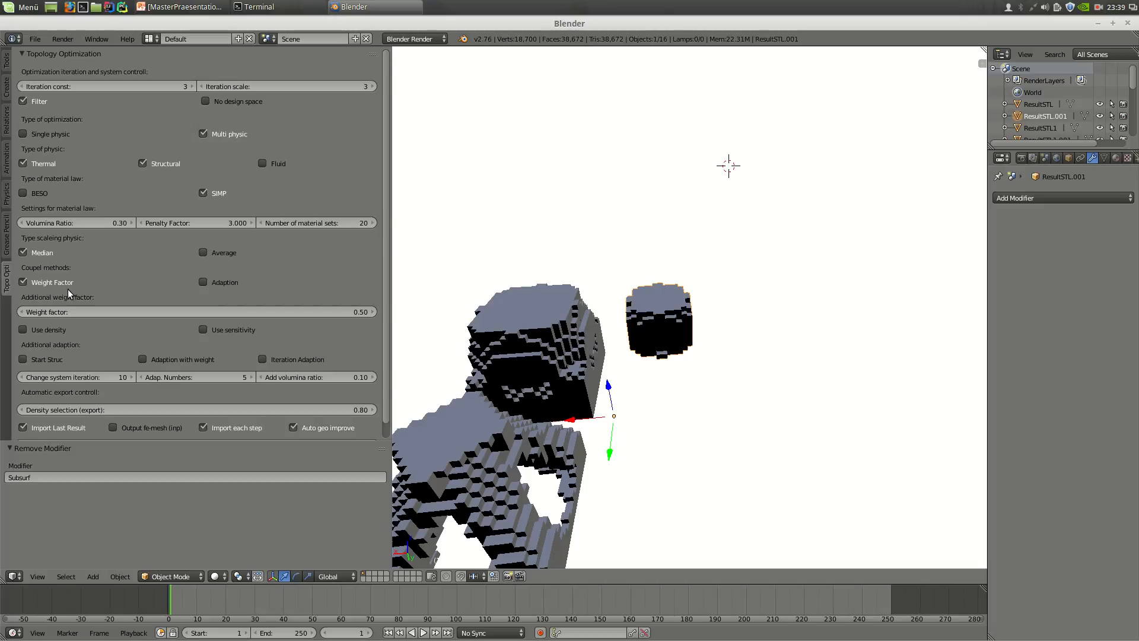
mouse_move(94, 292)
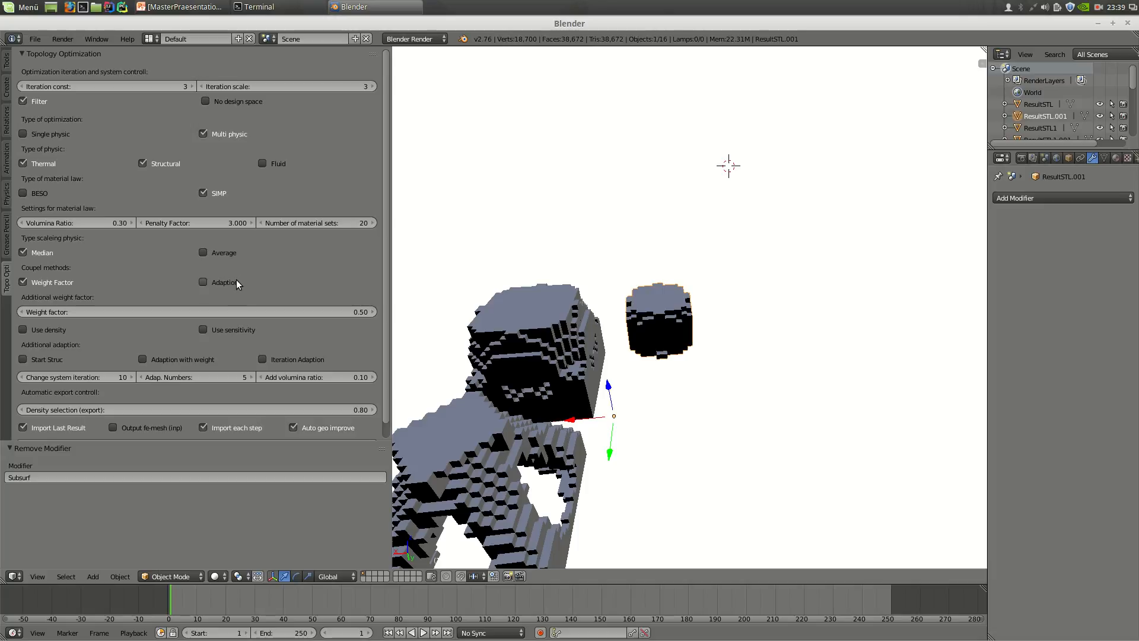
mouse_move(227, 286)
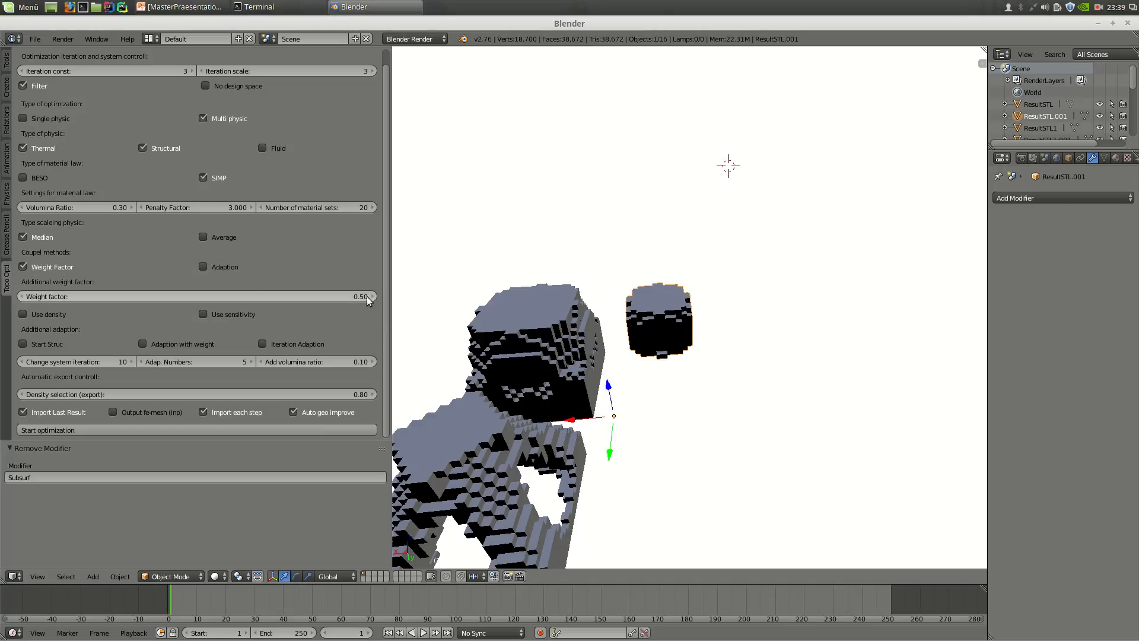
mouse_move(366, 297)
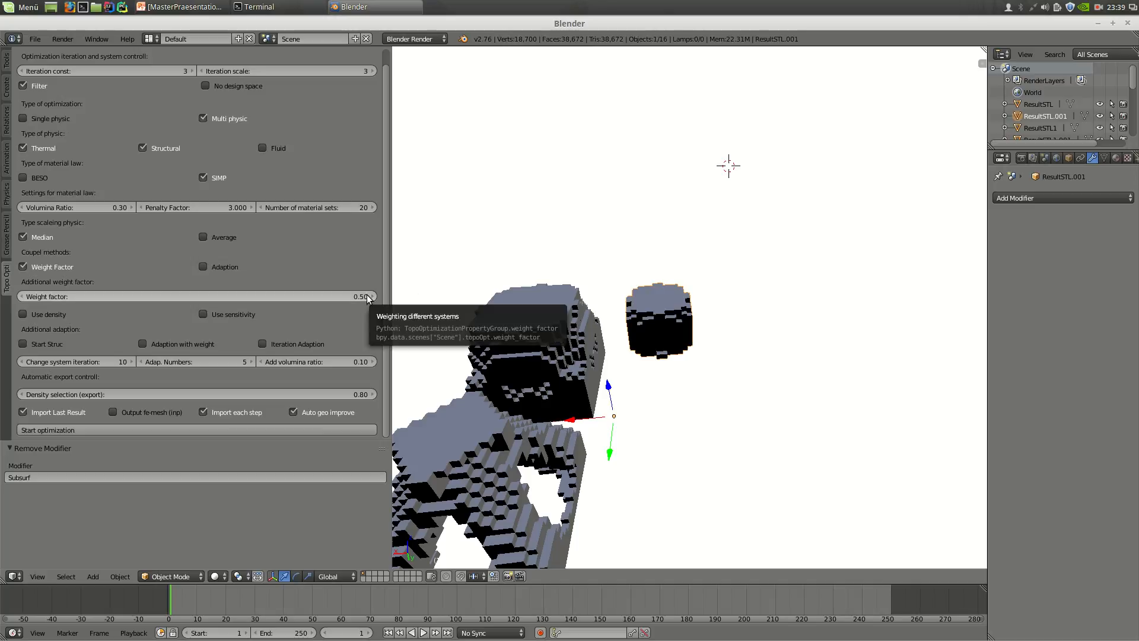
mouse_move(370, 298)
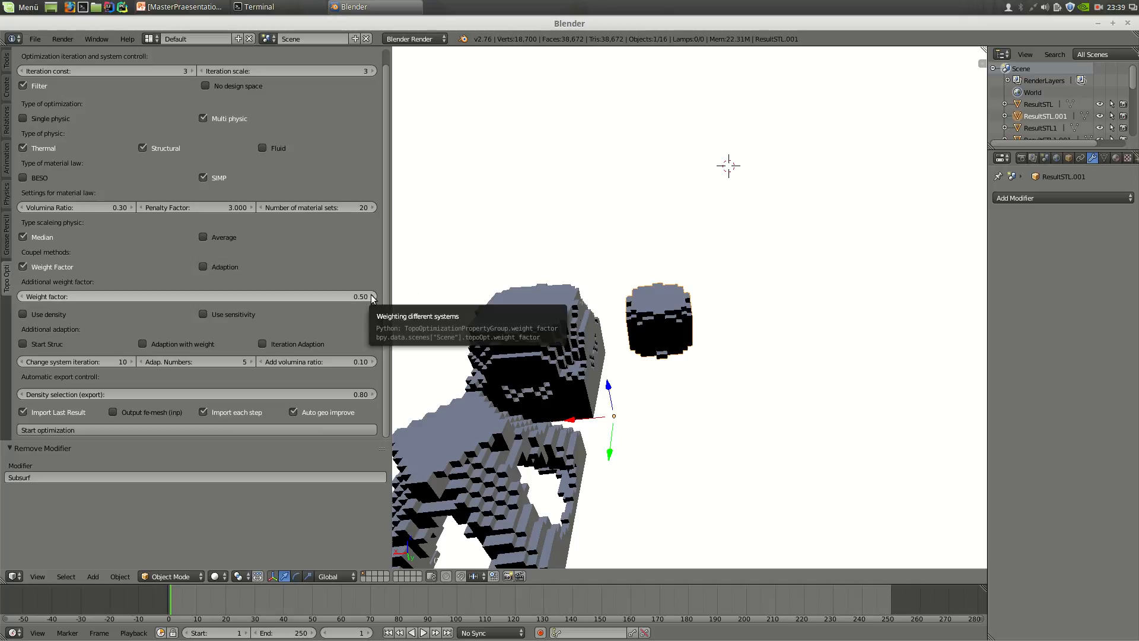
mouse_move(45, 322)
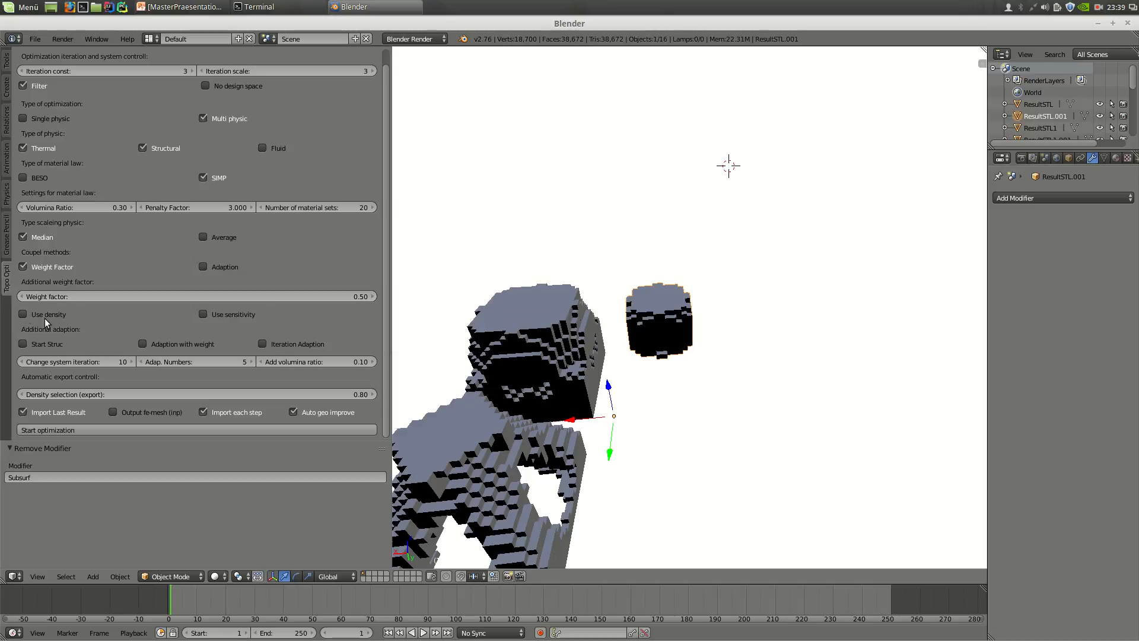
mouse_move(237, 317)
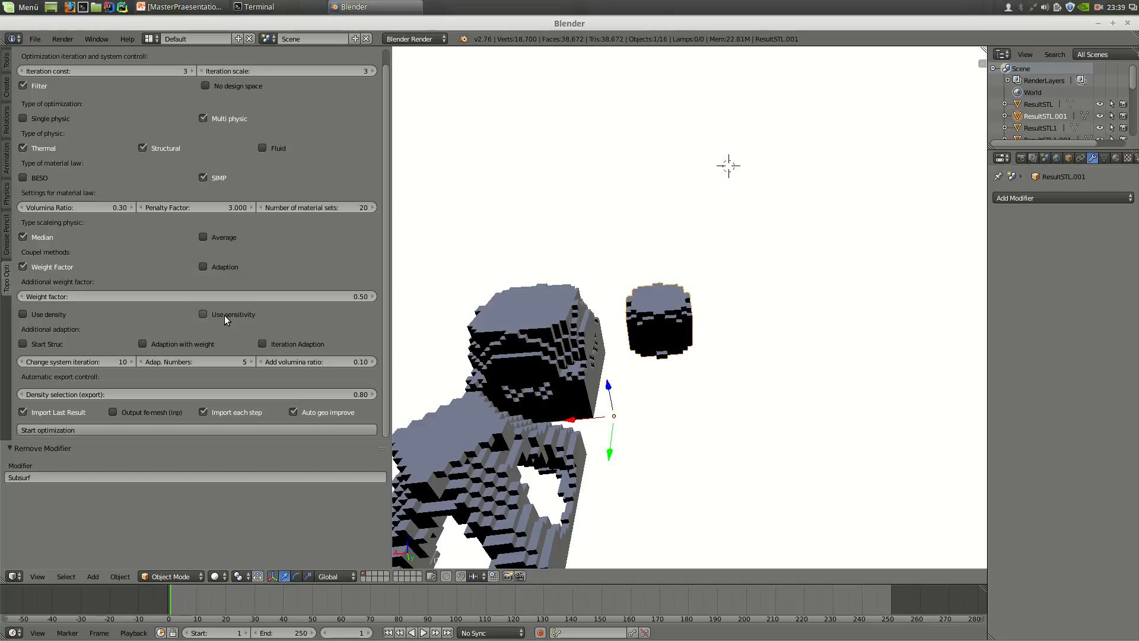
click(23, 314)
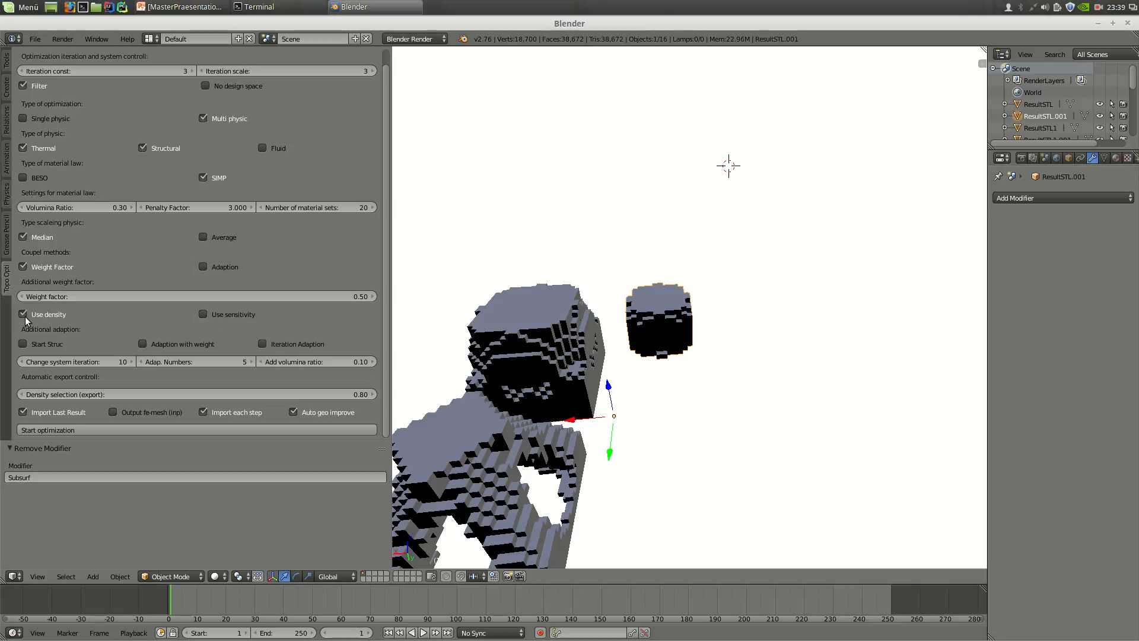
click(23, 313)
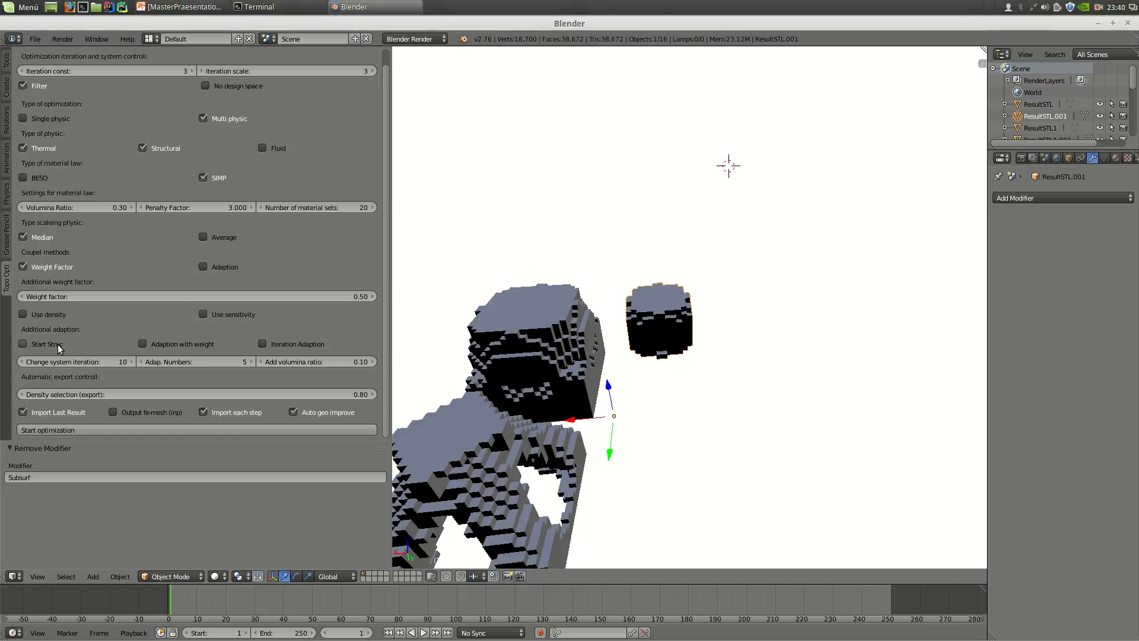
mouse_move(46, 343)
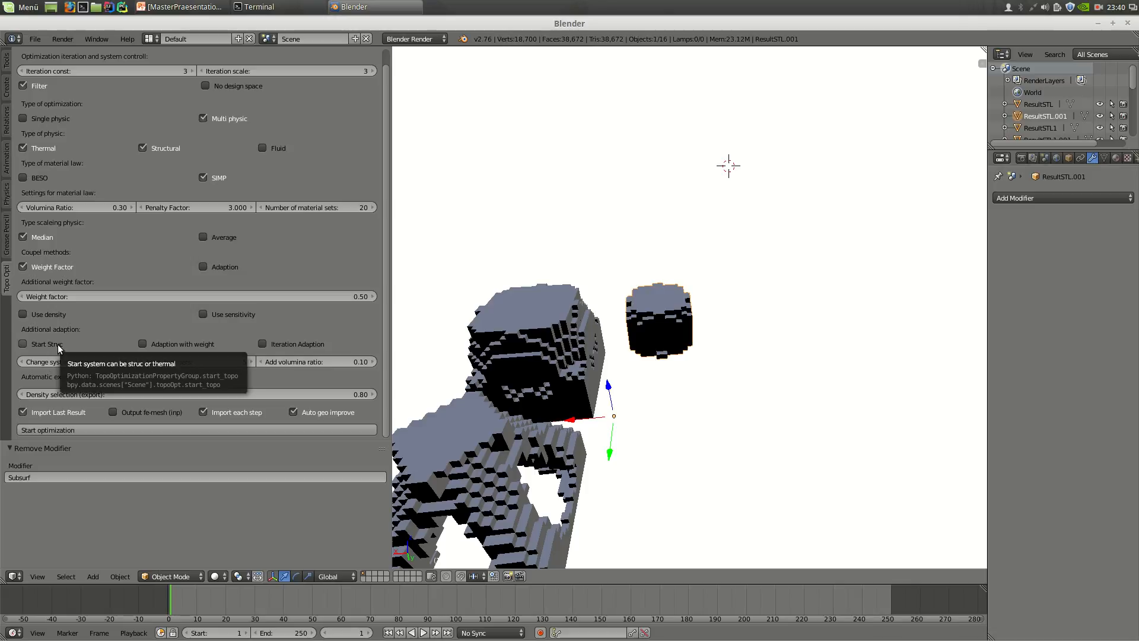
mouse_move(200, 349)
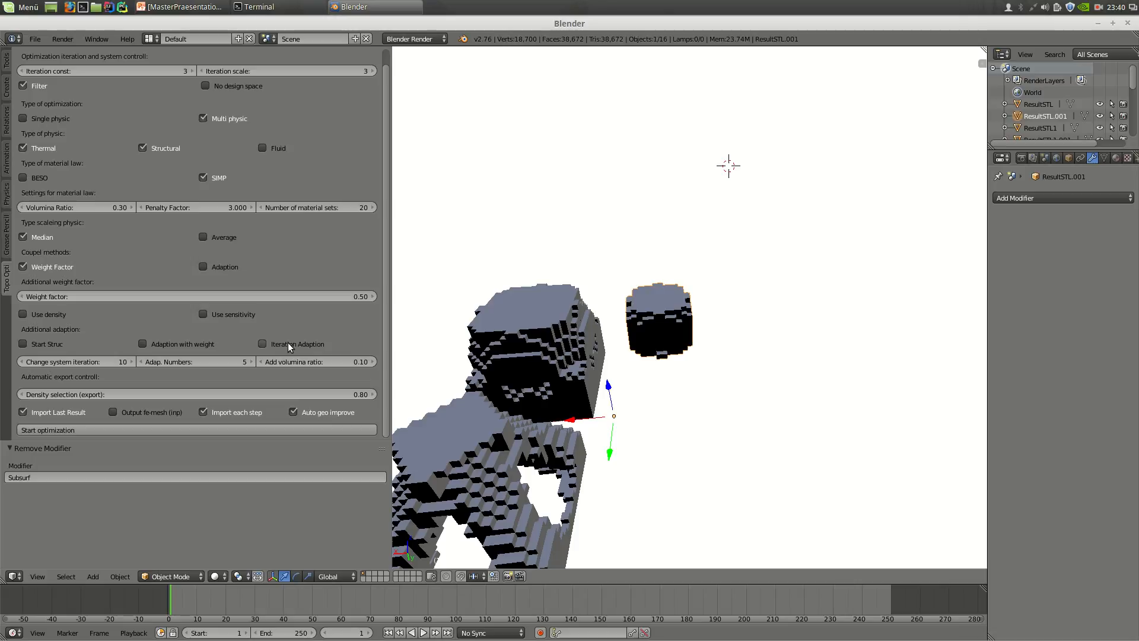
click(263, 344)
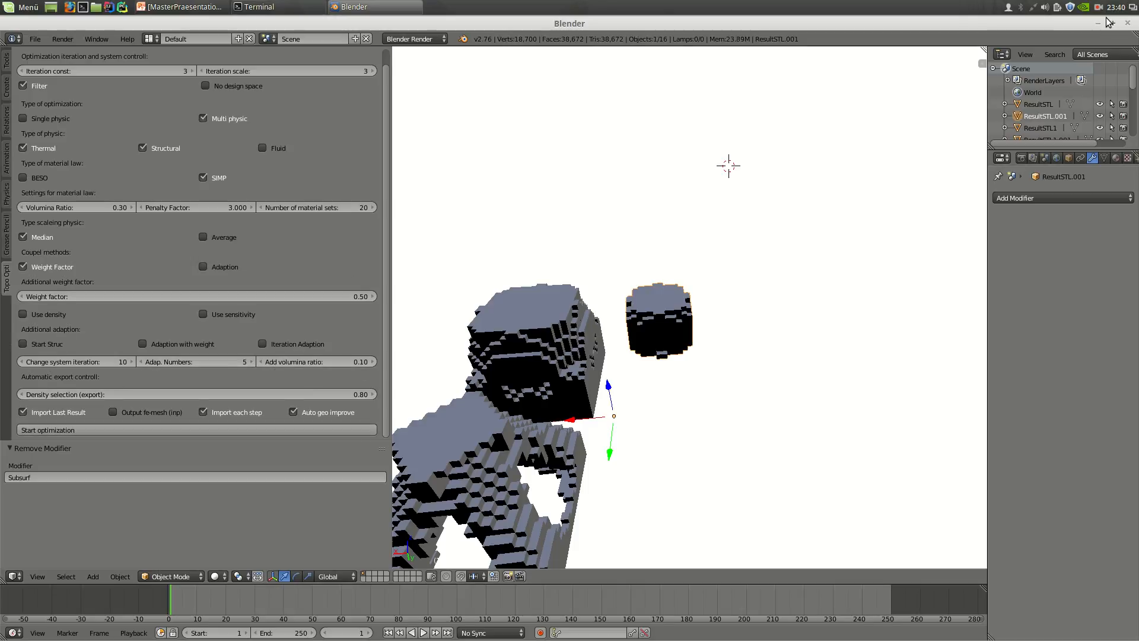
click(1099, 7)
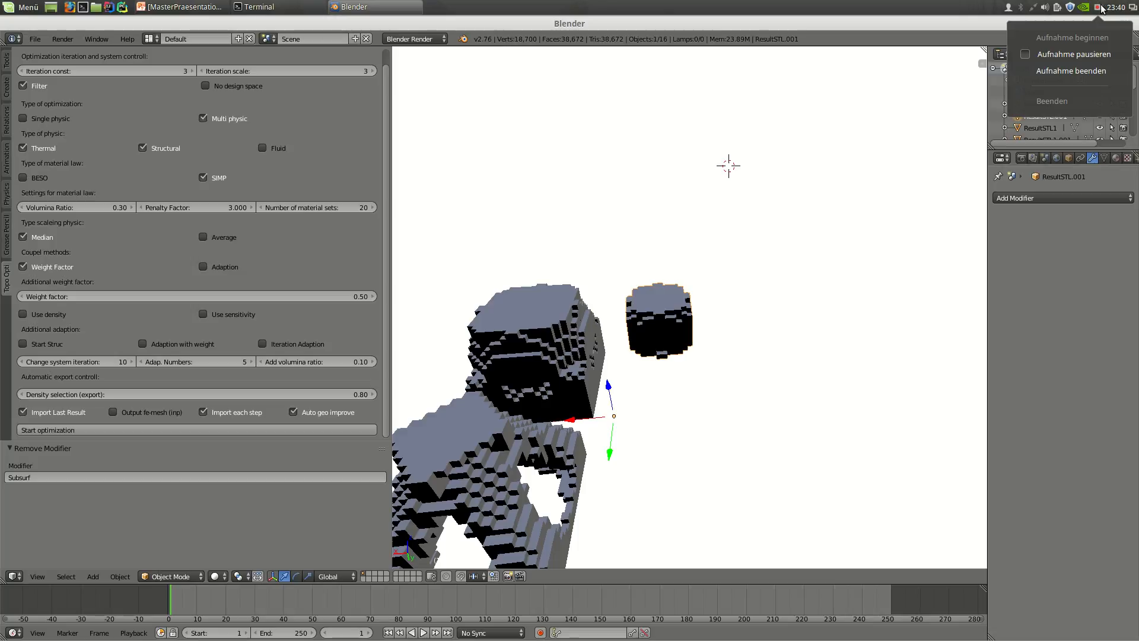
mouse_move(428, 93)
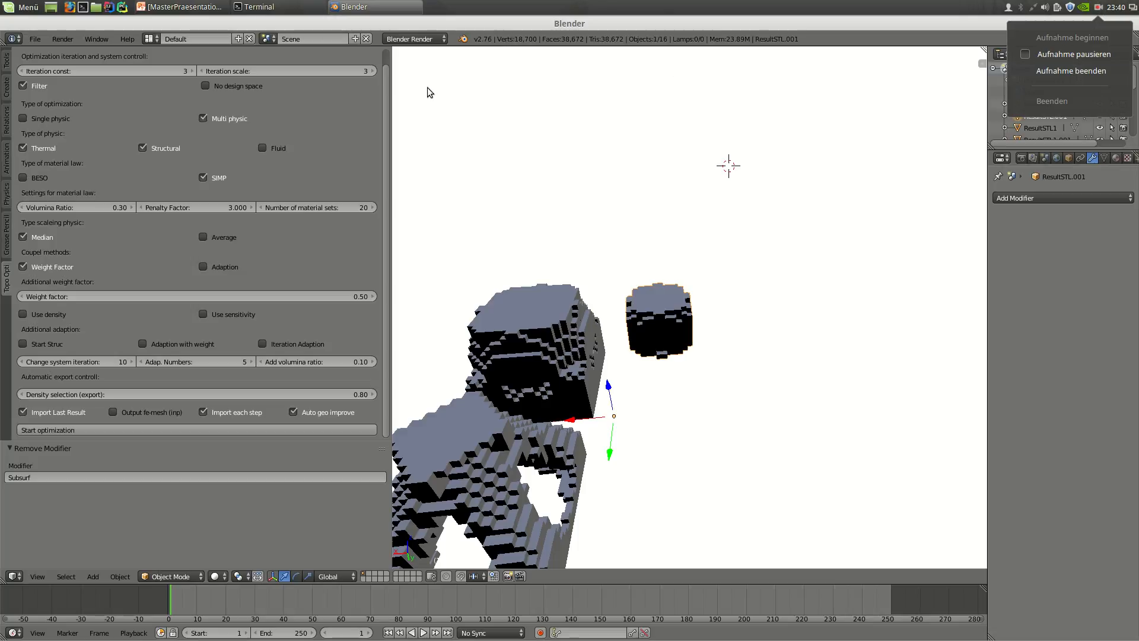
mouse_move(770, 136)
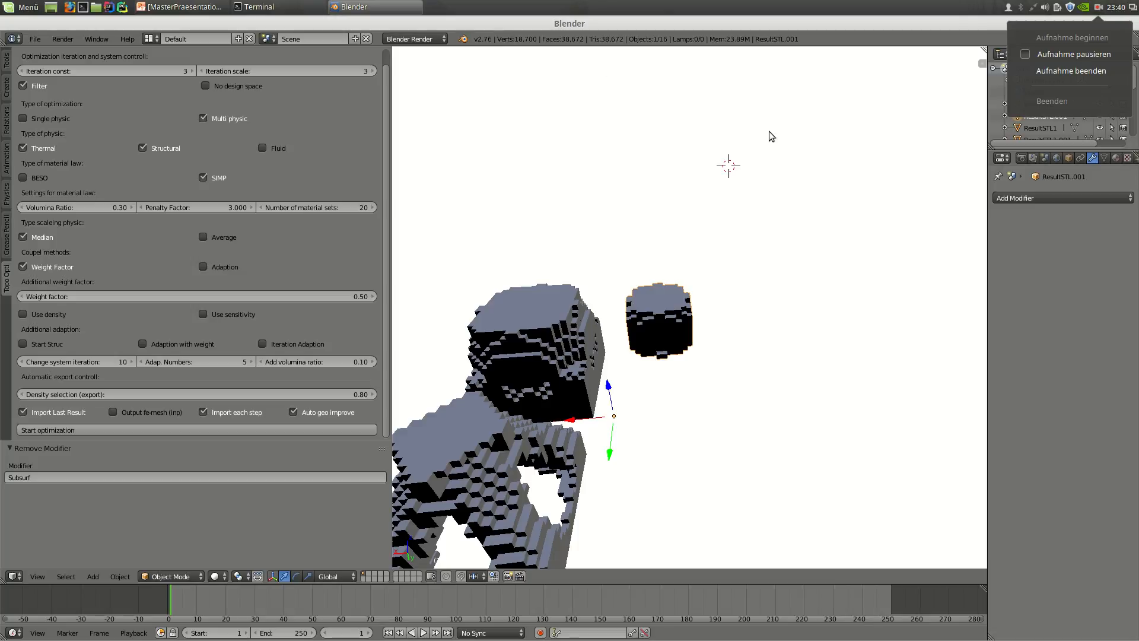
mouse_move(1006, 120)
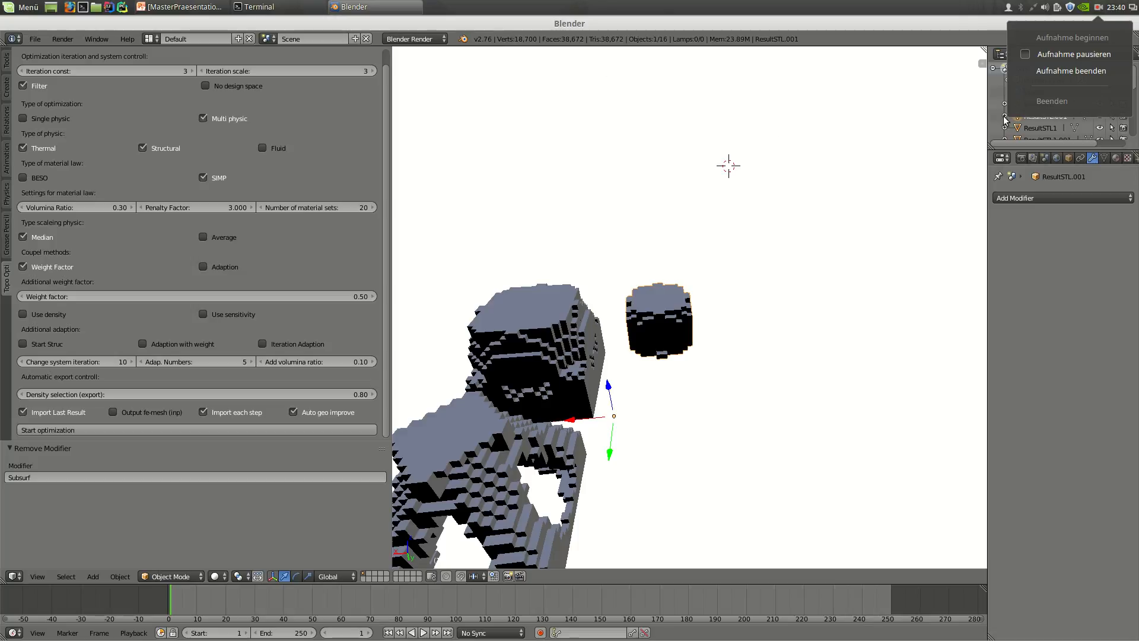